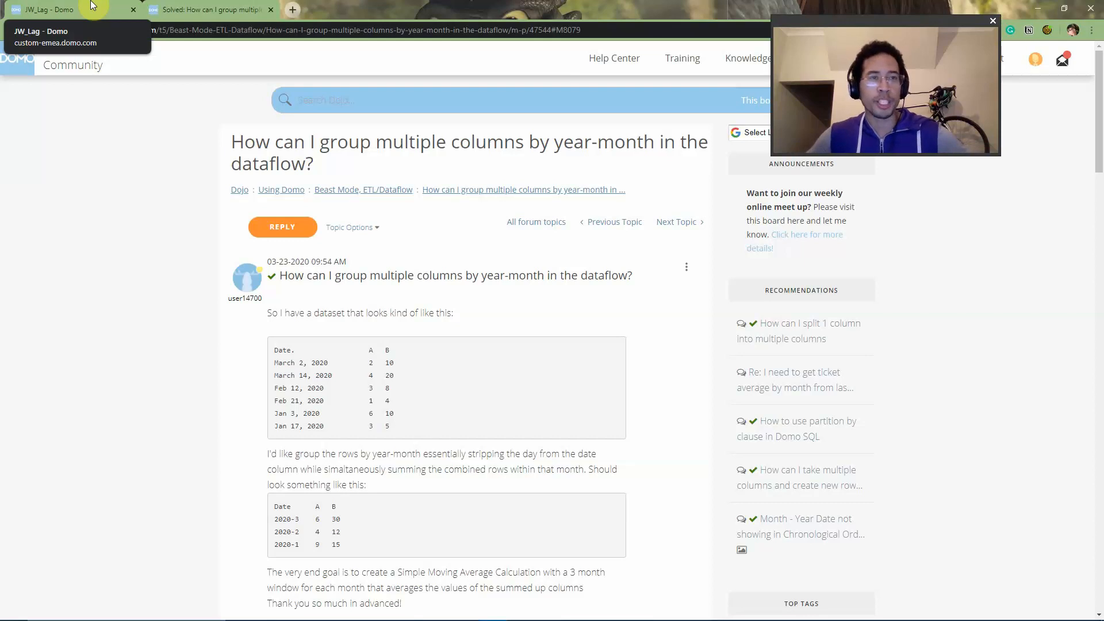
mouse_move(97, 399)
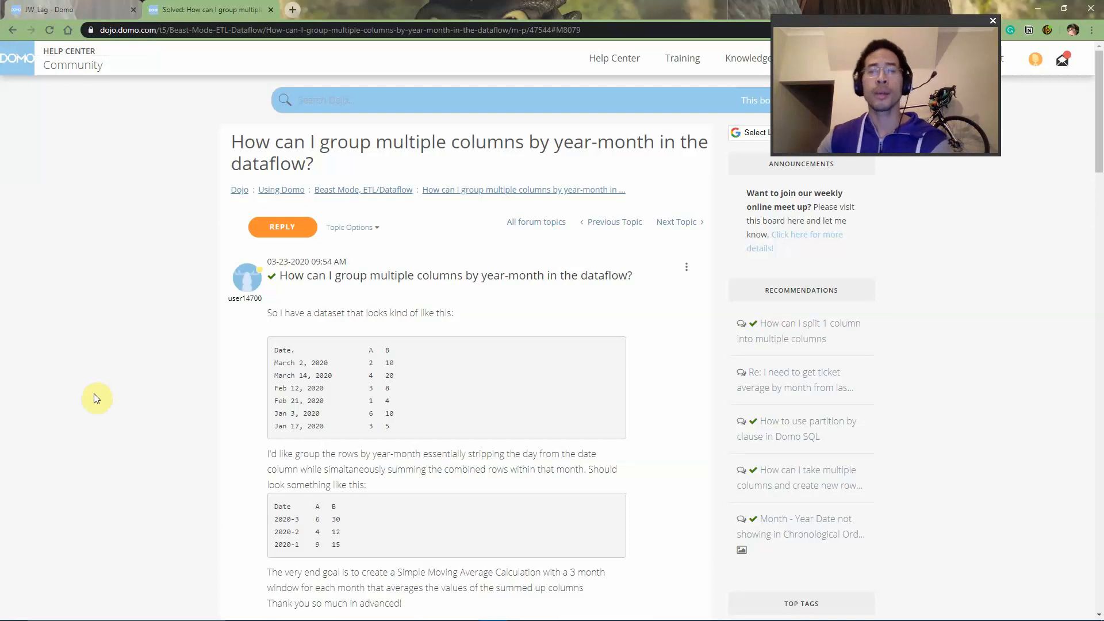
mouse_move(263, 294)
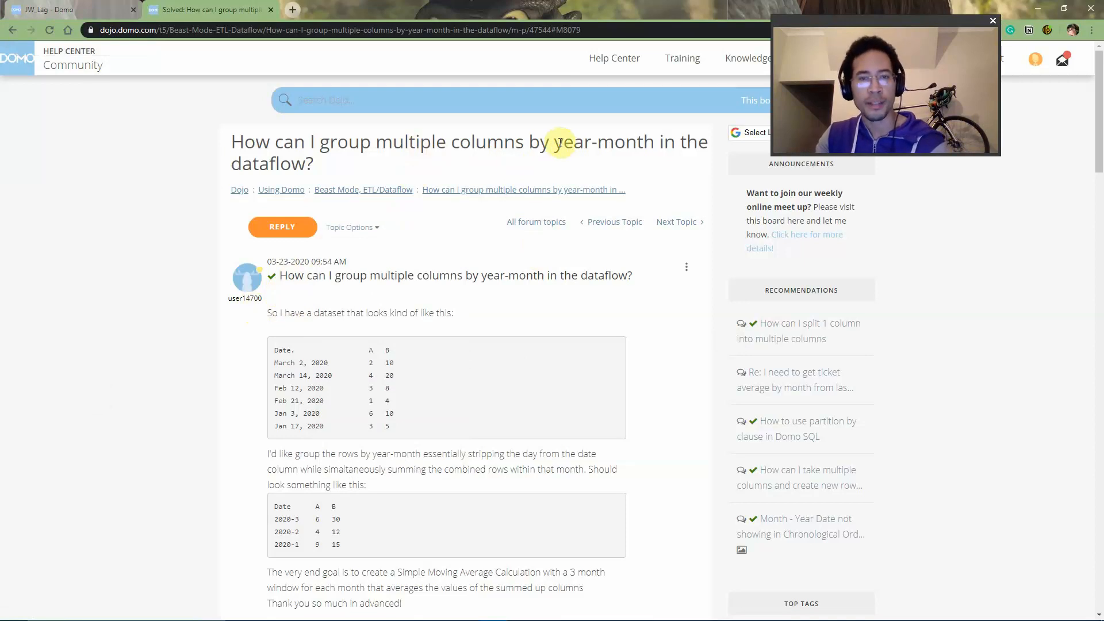
Read through the Simple Moving Average Calculation reference article before returning to Domo
drag(386, 572, 457, 572)
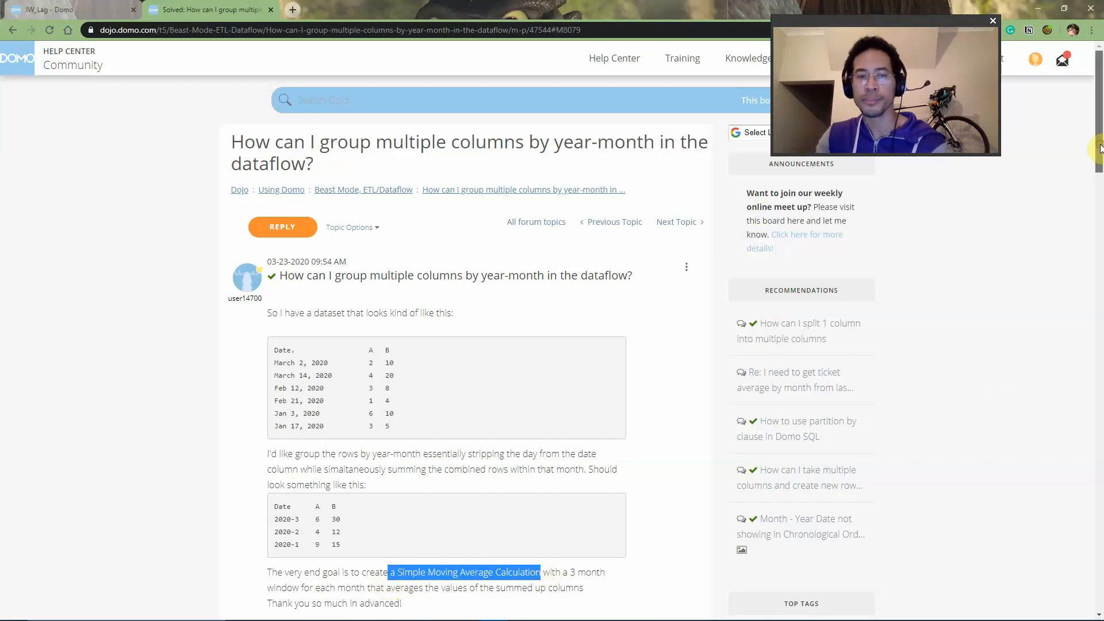
scroll(down, 3)
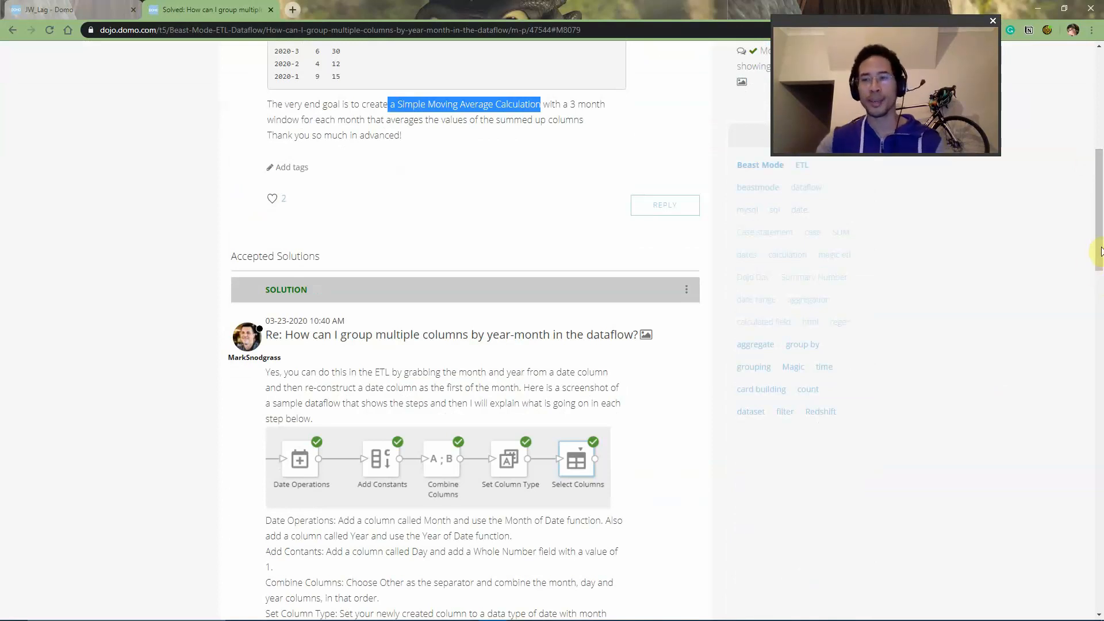
scroll(down, 3)
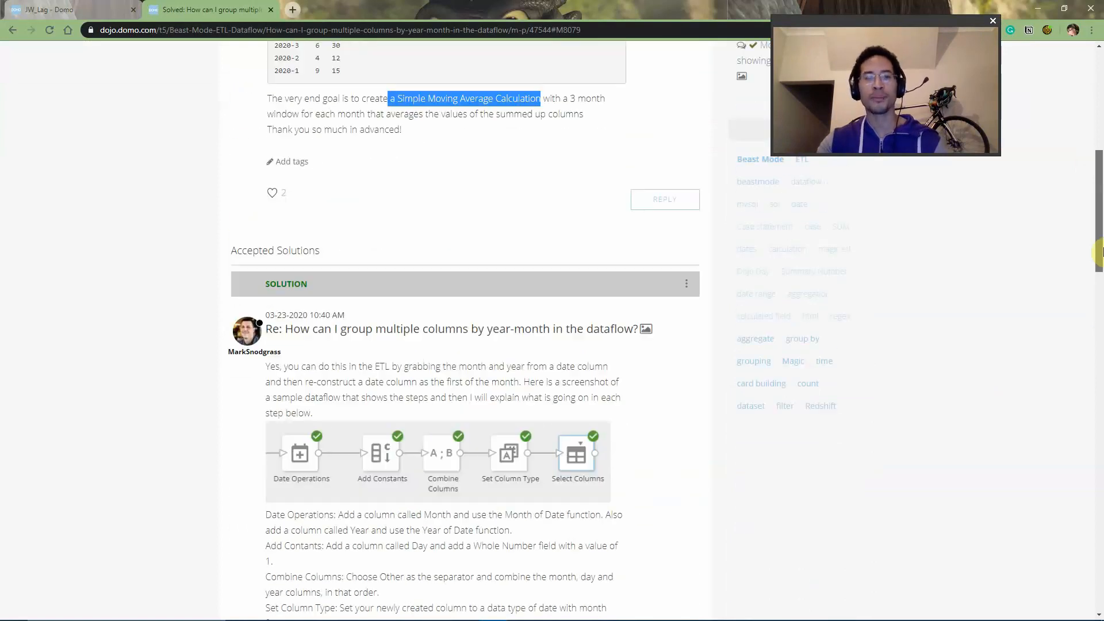
scroll(down, 3)
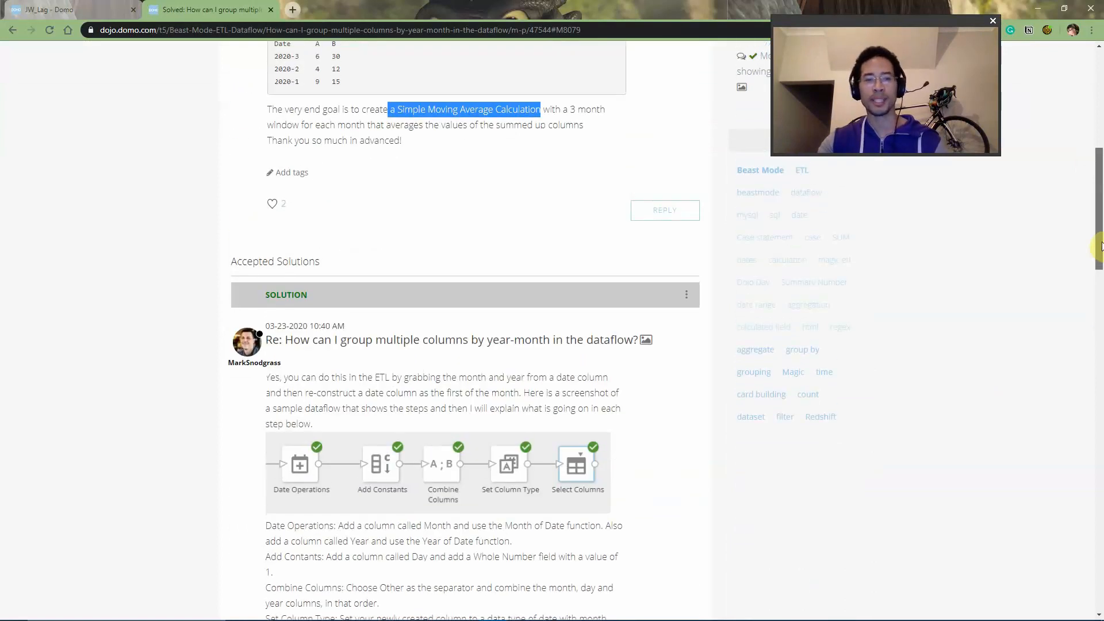
scroll(up, 3)
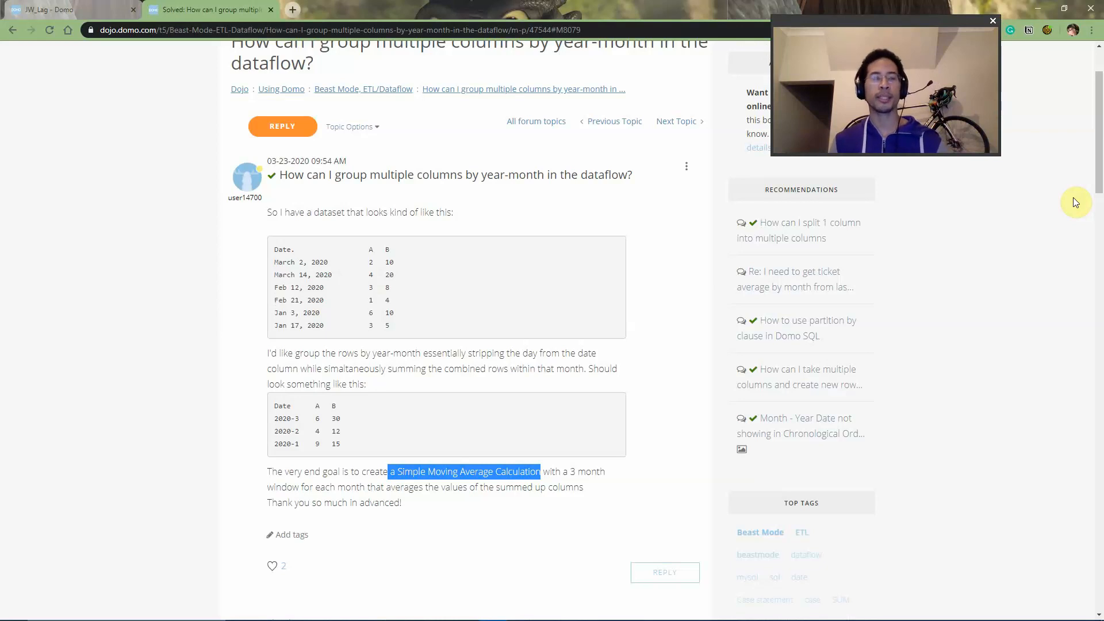
mouse_move(988, 254)
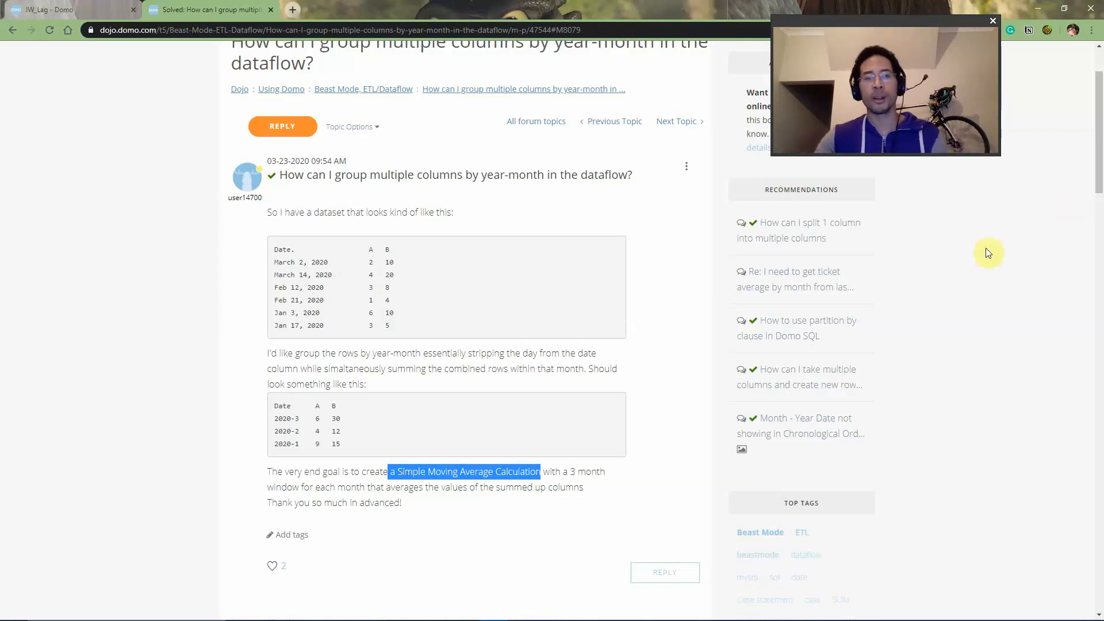
mouse_move(335, 285)
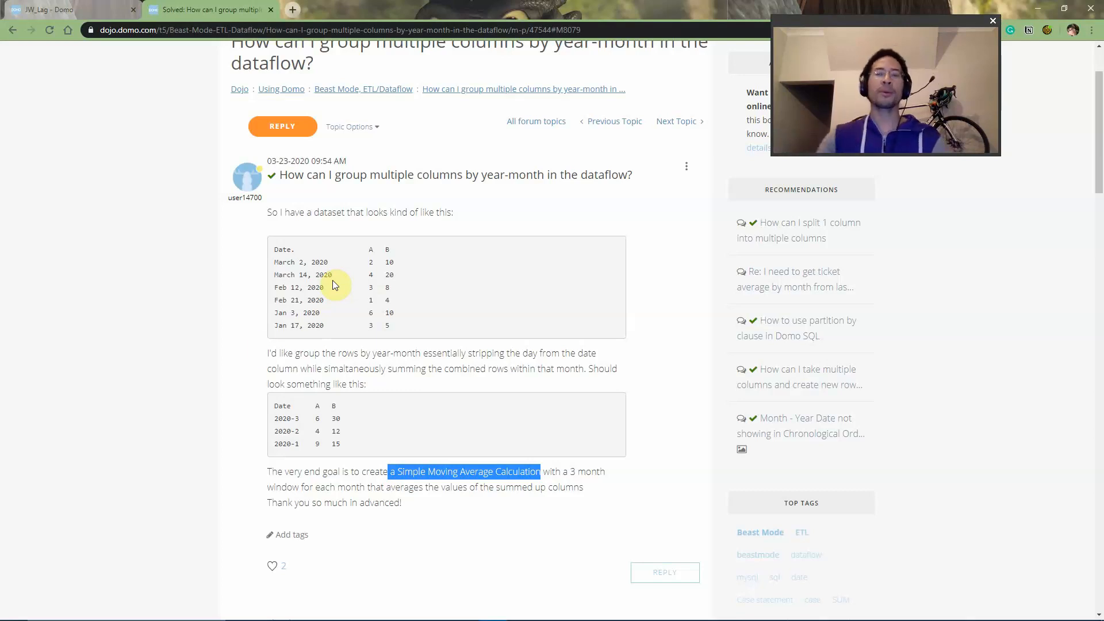
scroll(down, 3)
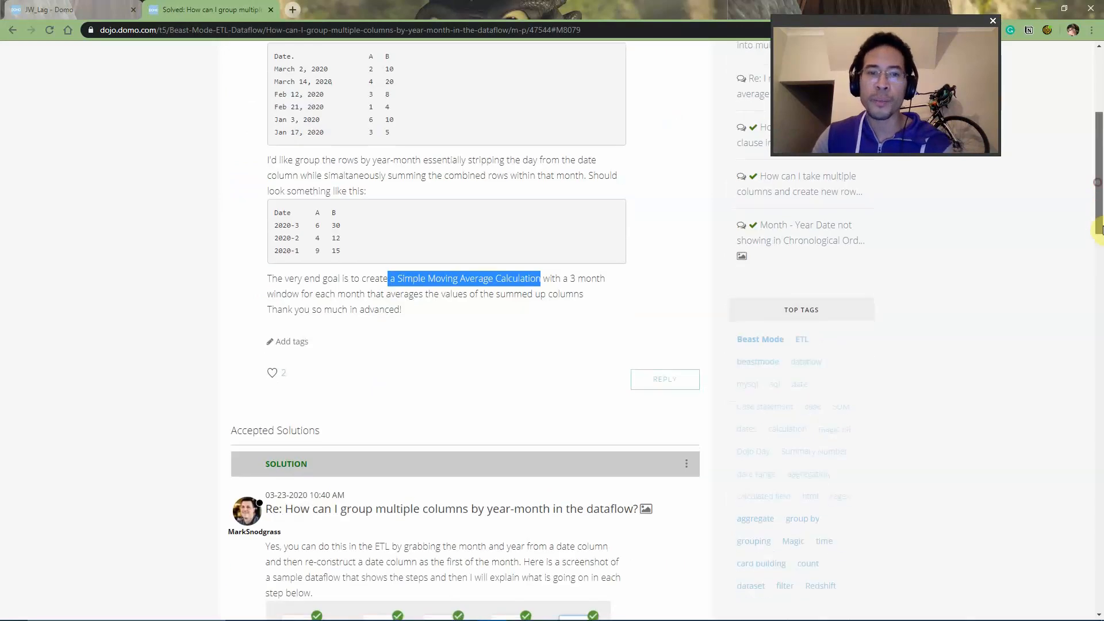
scroll(down, 3)
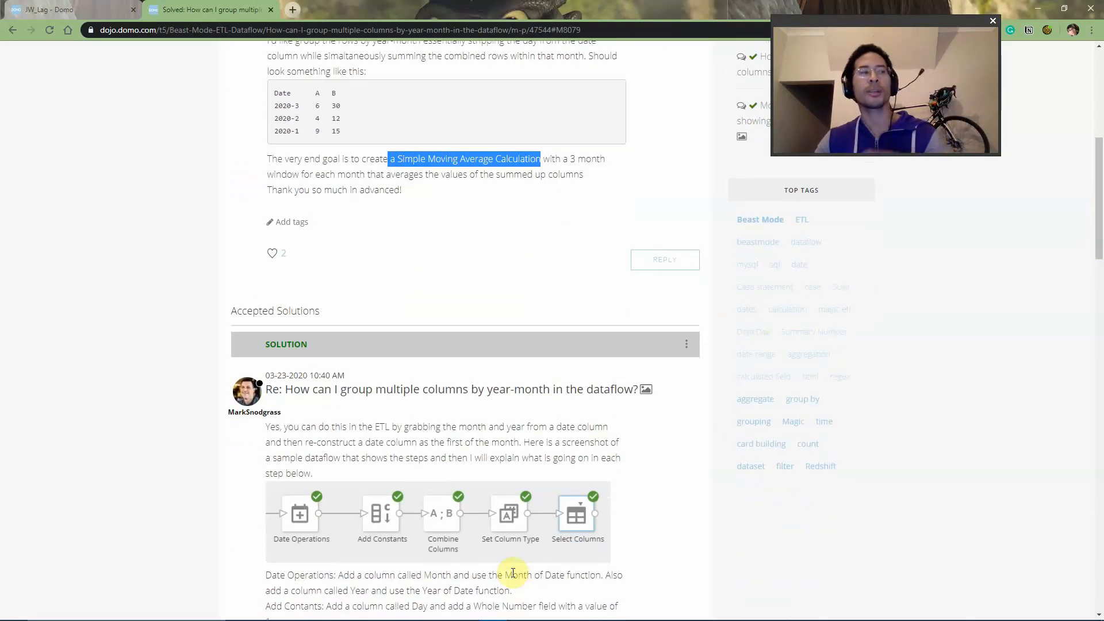
mouse_move(479, 572)
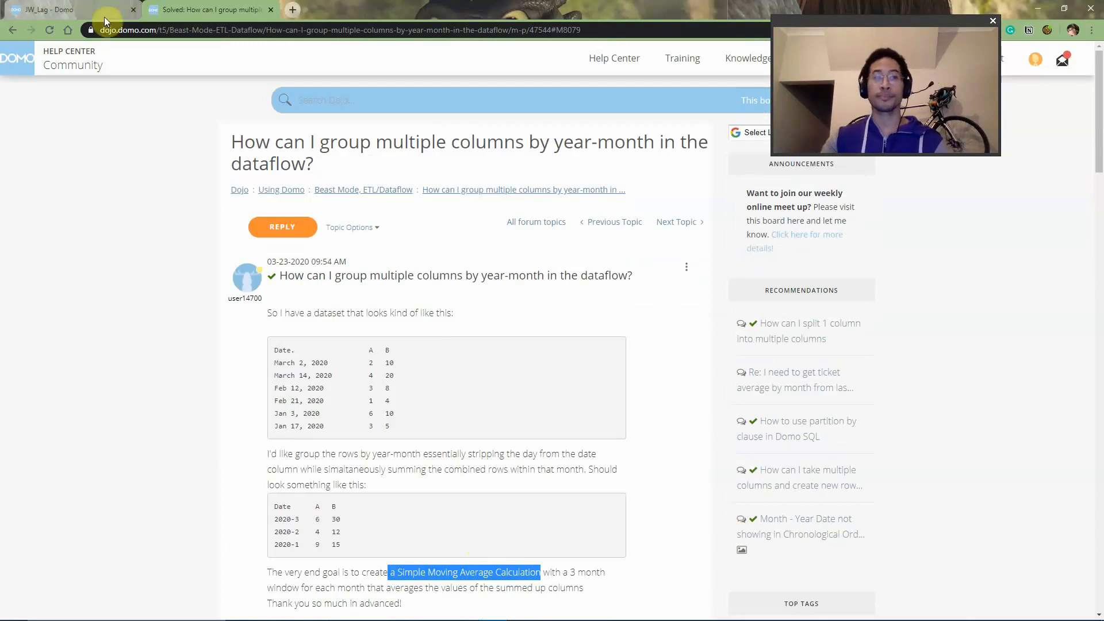
Discard the unsaved card, reopen the JW_Lag dataset's Cards list and start a new card from it
click(63, 9)
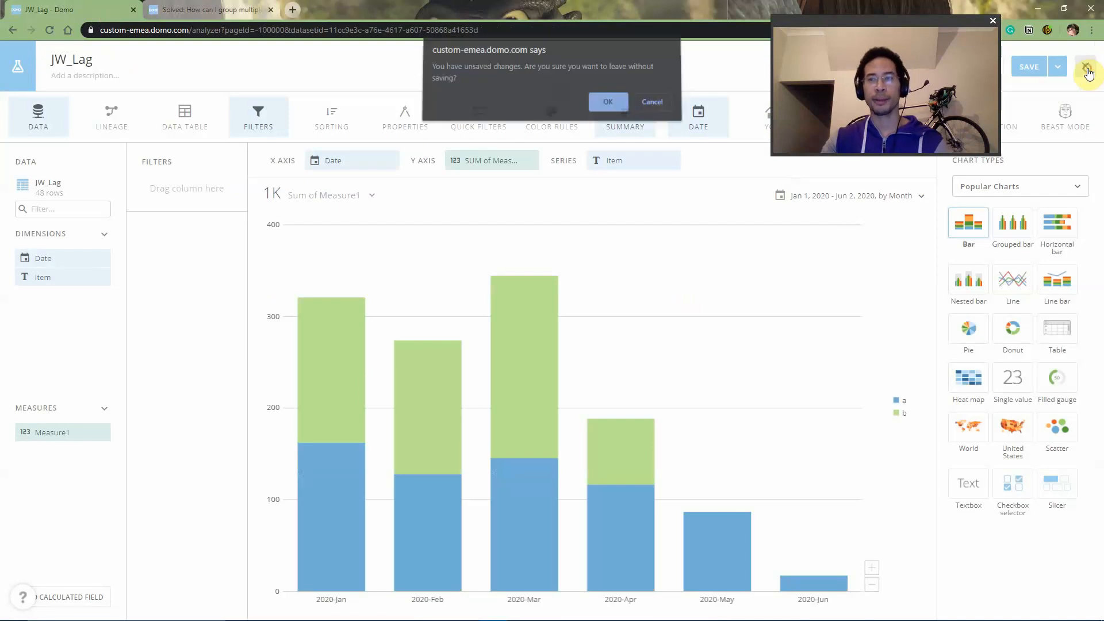
click(608, 103)
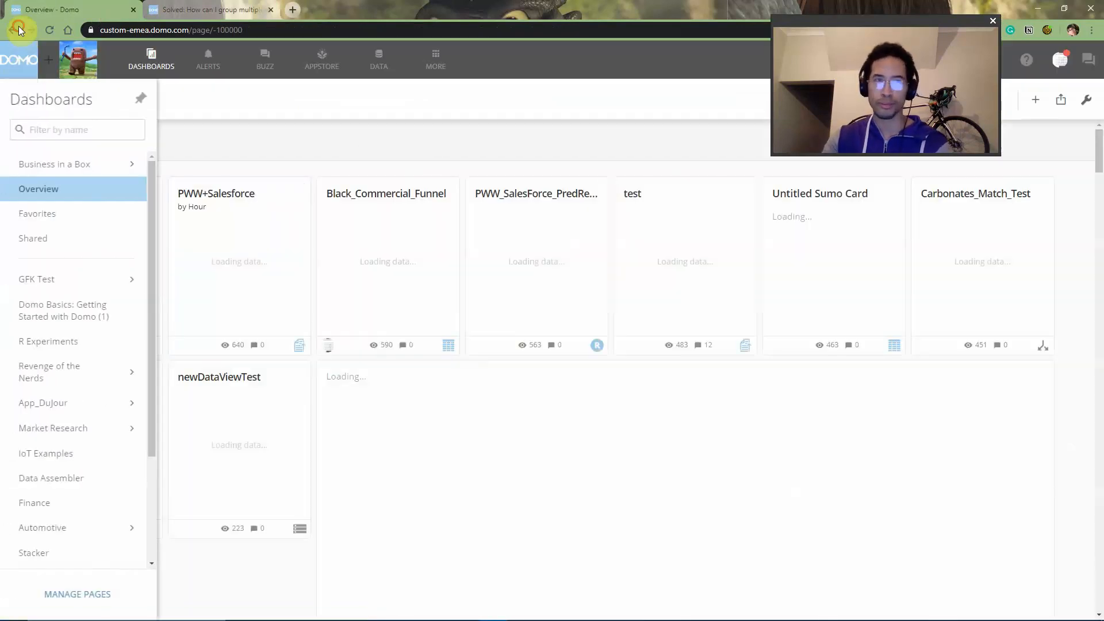
click(19, 30)
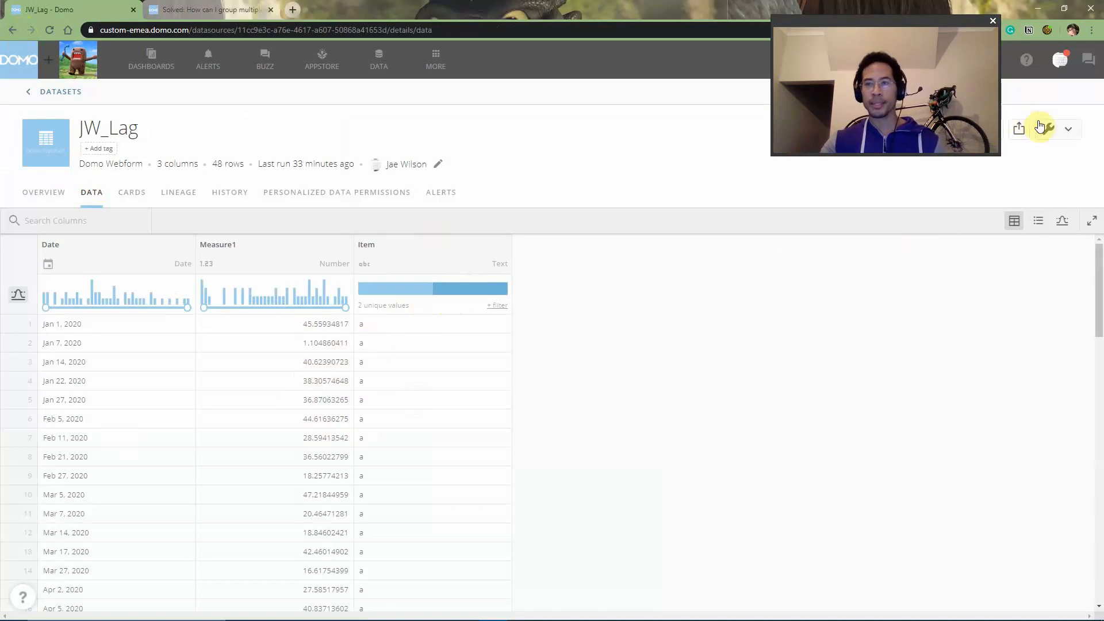
click(1068, 129)
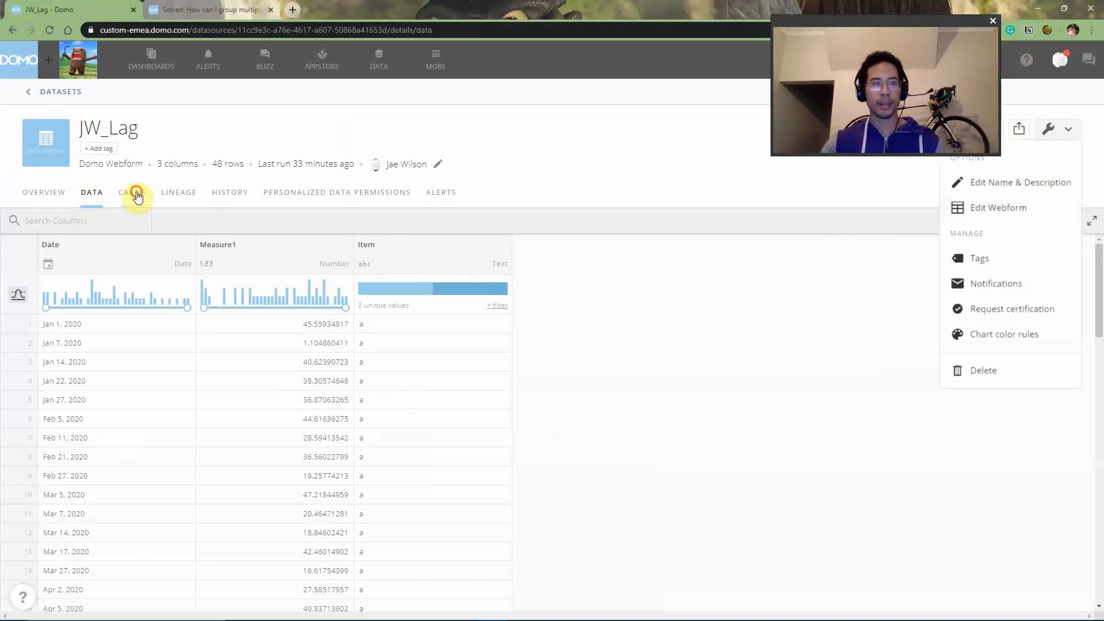
click(131, 193)
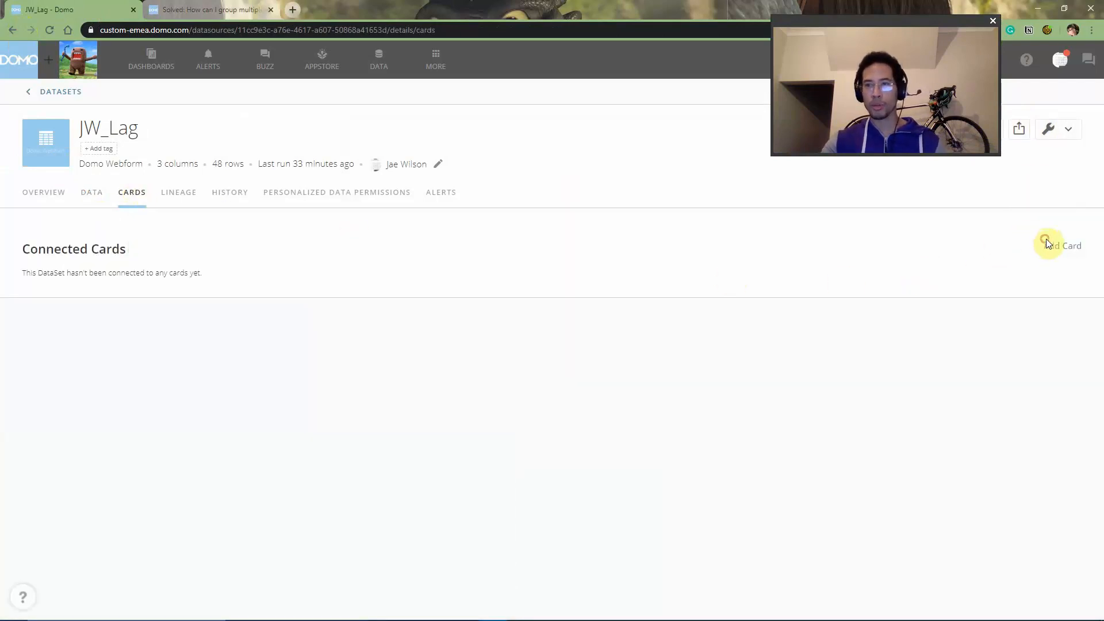
click(1047, 245)
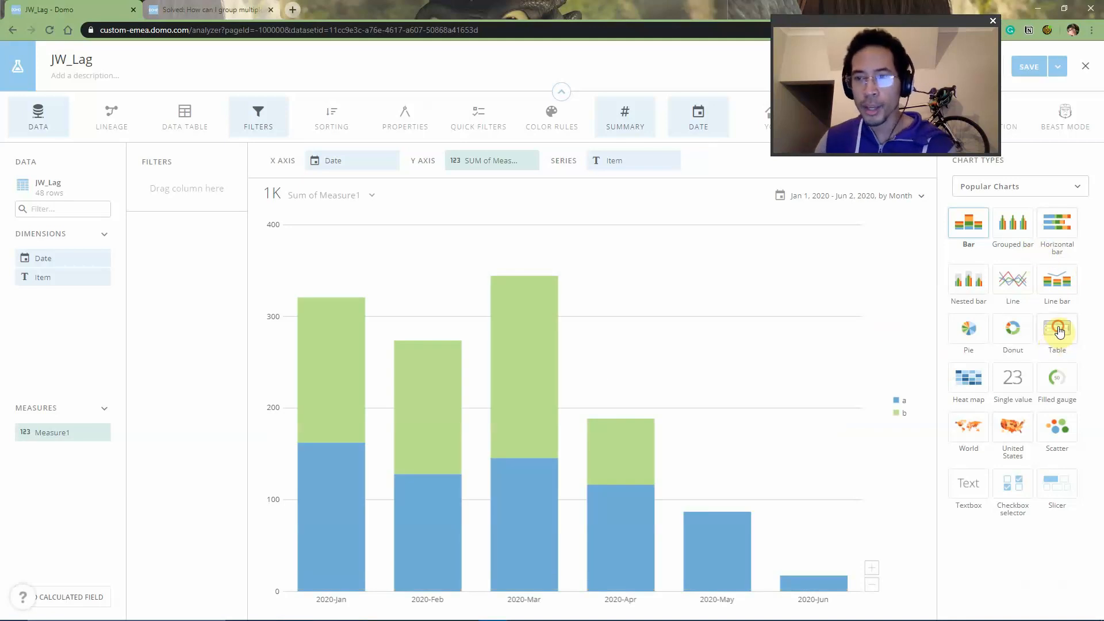
Make the card an HTML Table from Tables and Textboxes with date grouping set to None
click(1056, 328)
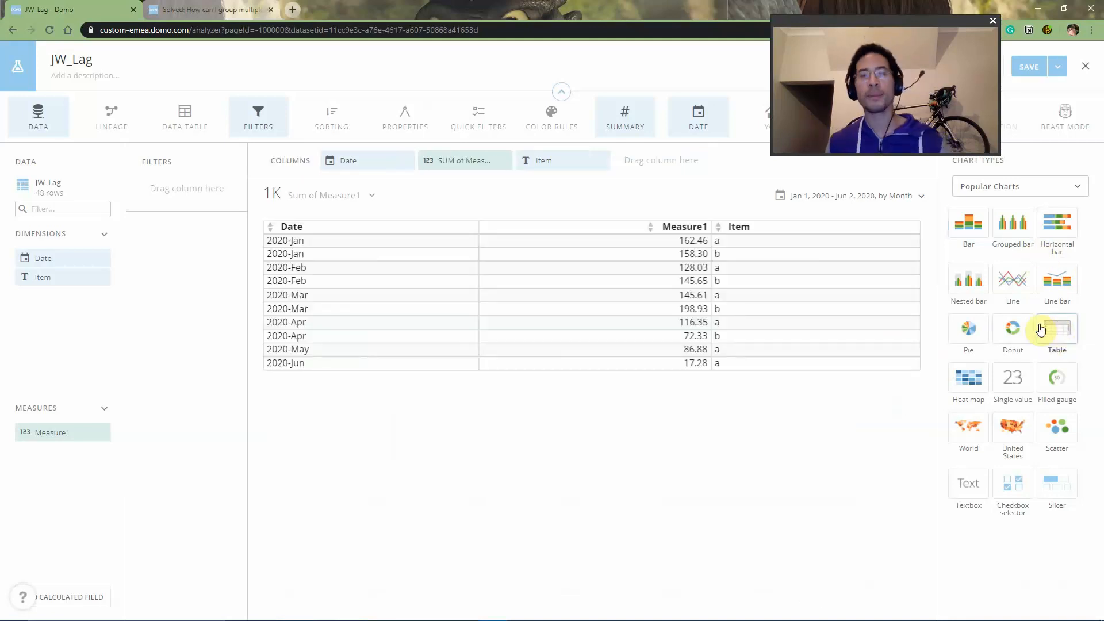
click(1018, 186)
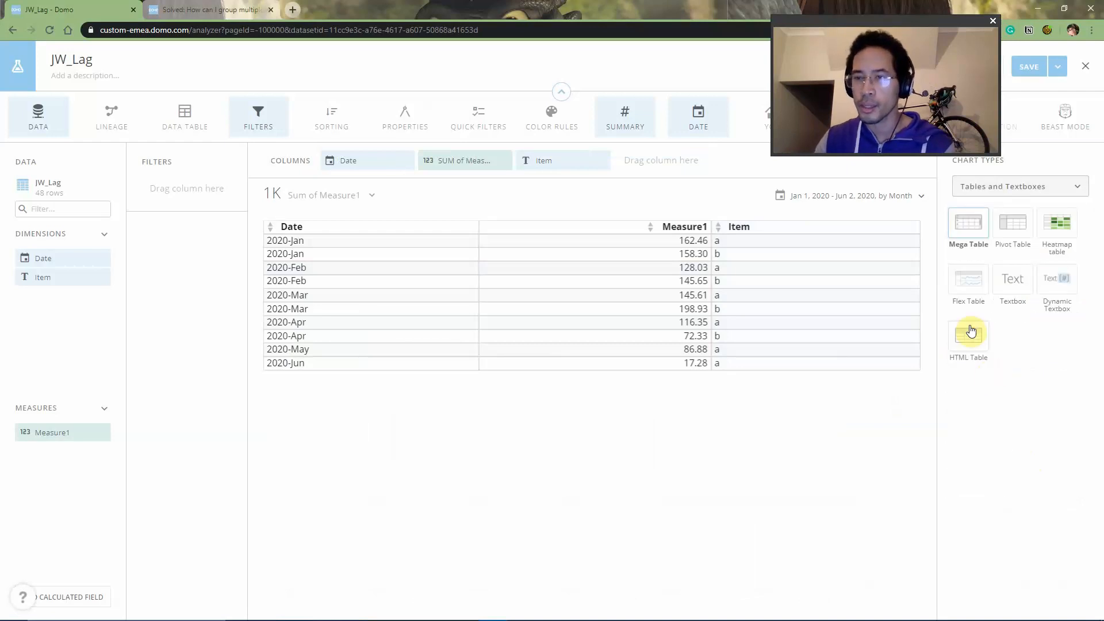
click(968, 337)
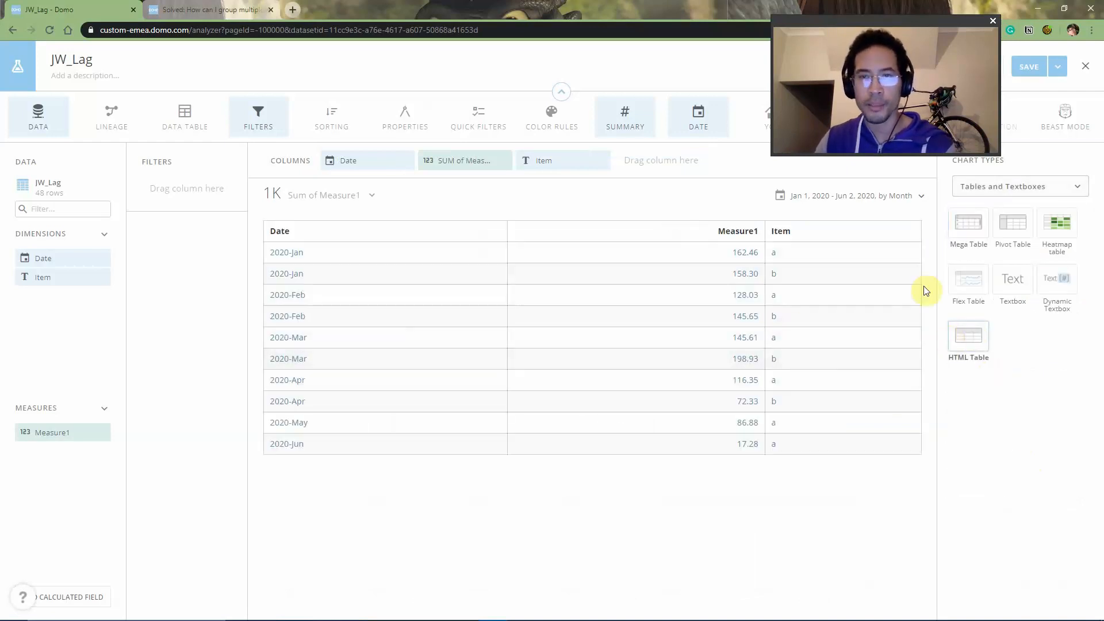
click(849, 196)
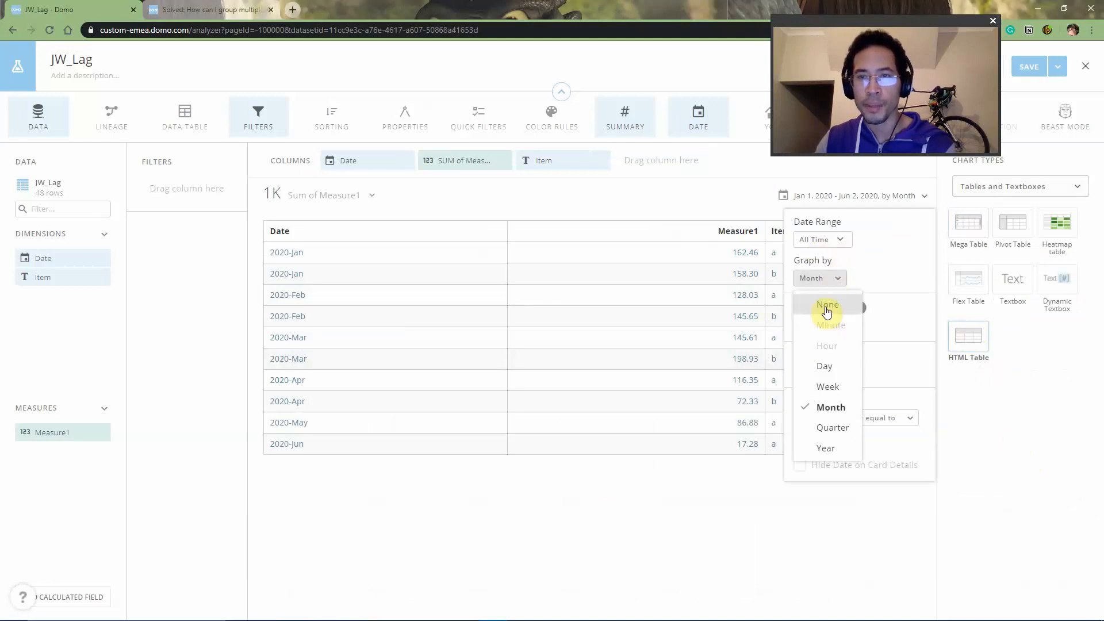
click(827, 304)
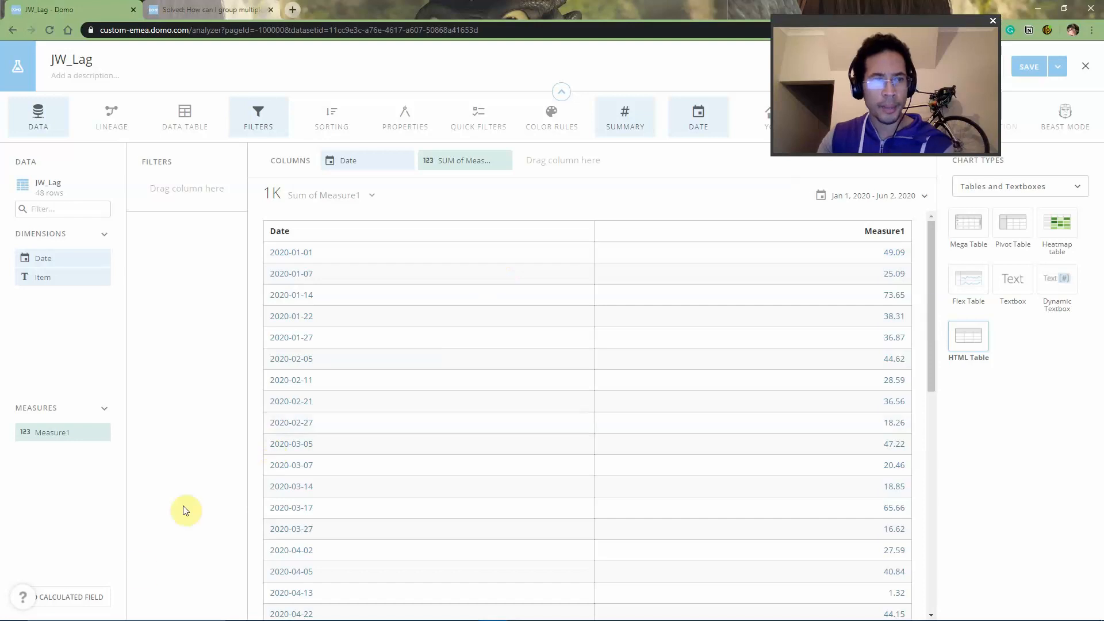
Create Beast Mode date_YearWeek as year(`Date`) * 100 + WEEKOFYEAR(`Date`)
click(70, 597)
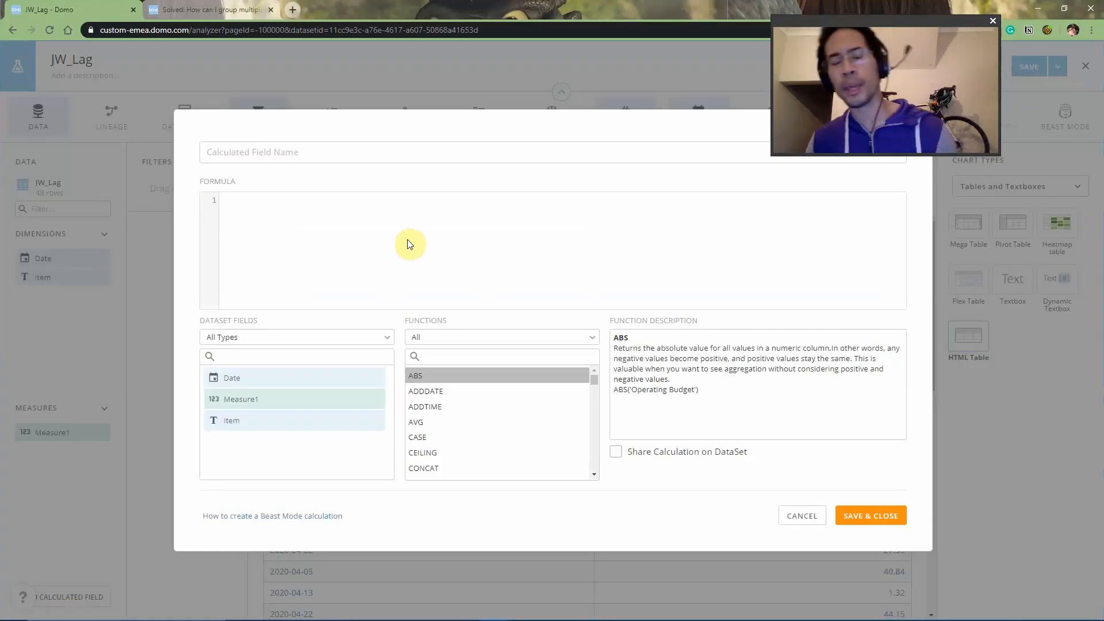
click(470, 152)
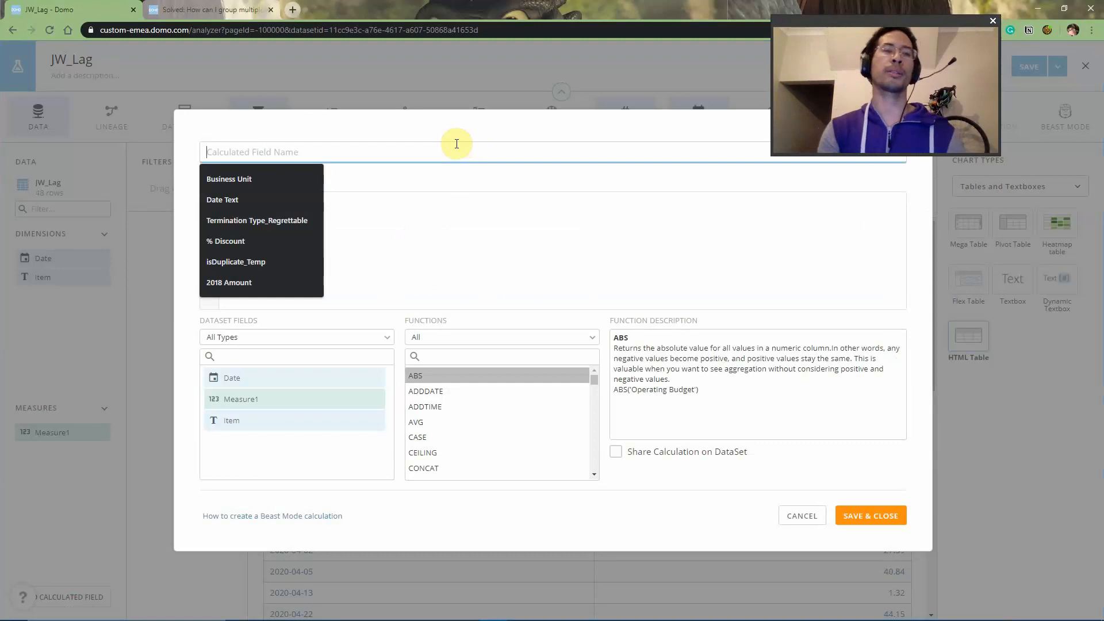
text(date_YearW)
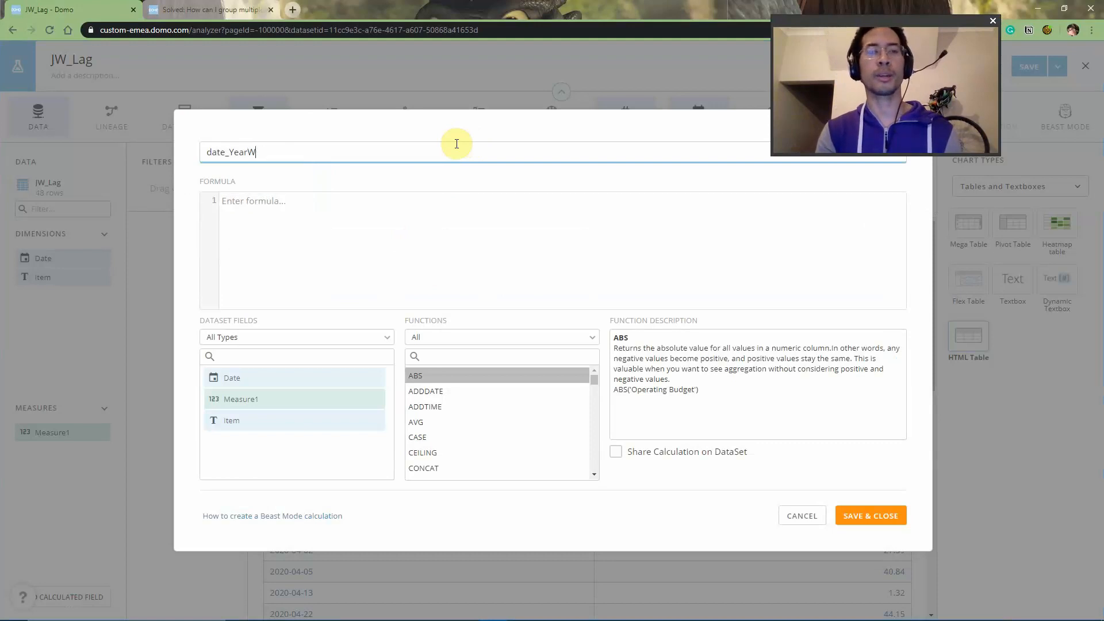
text(y)
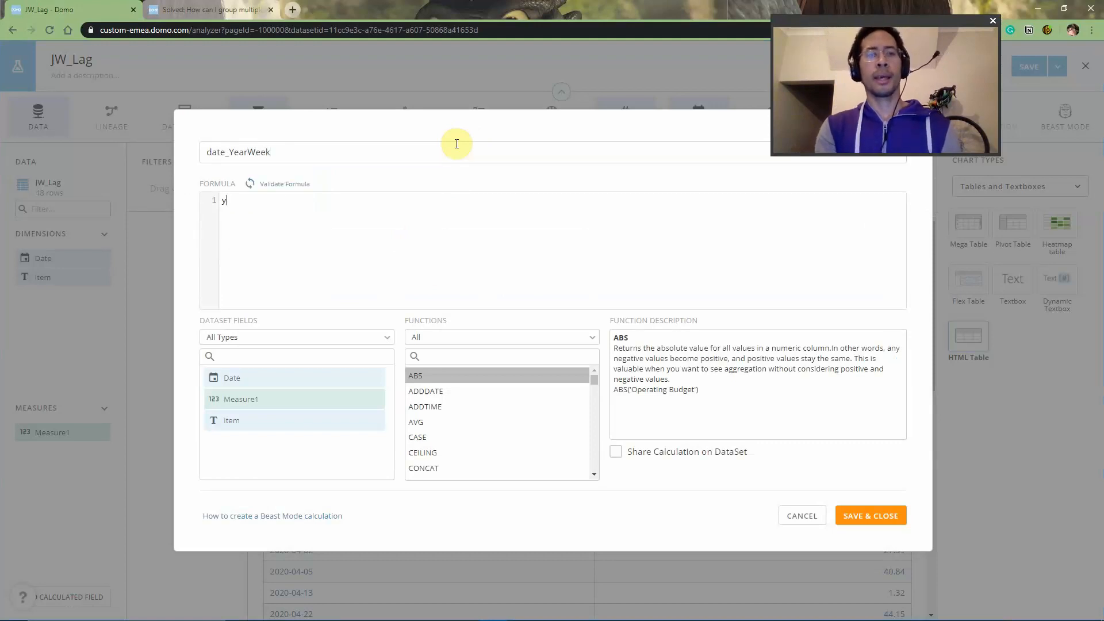
text(ear()
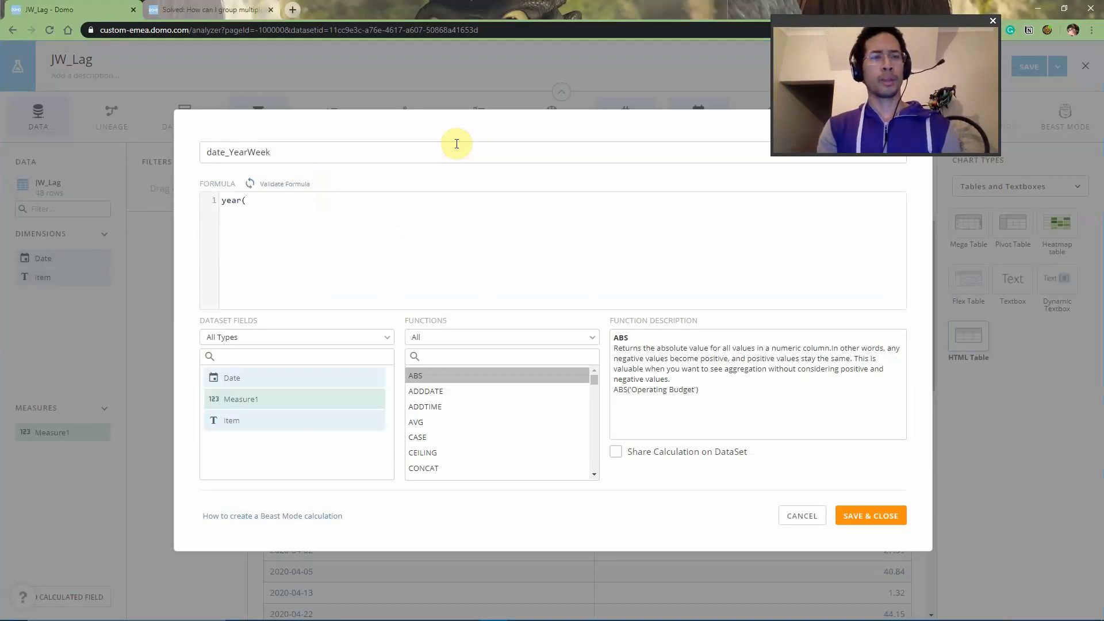
text(date))
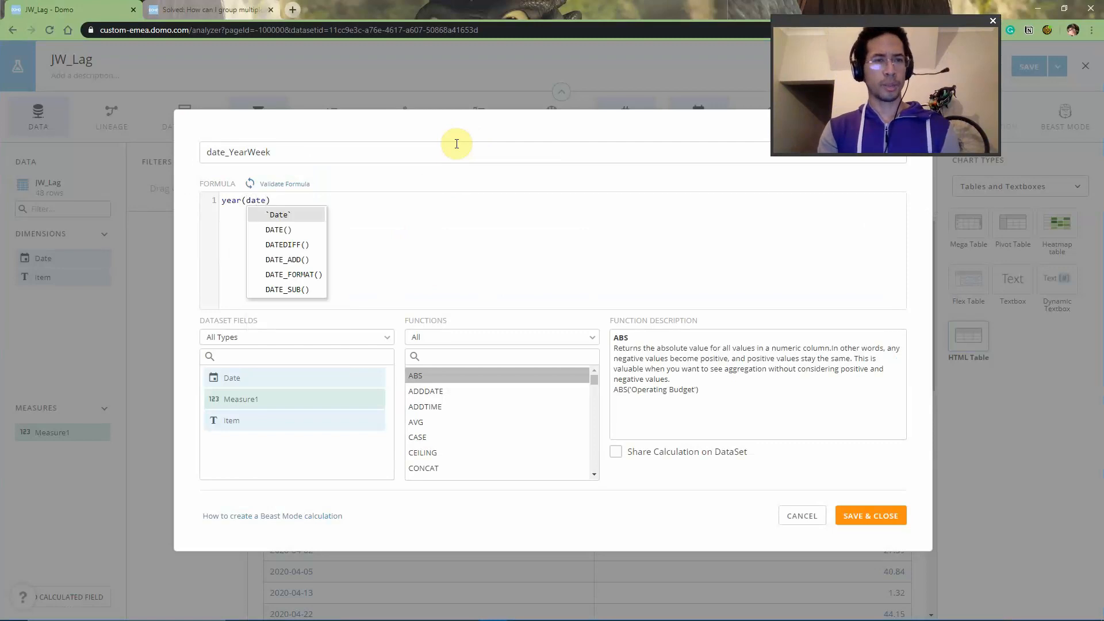
click(278, 214)
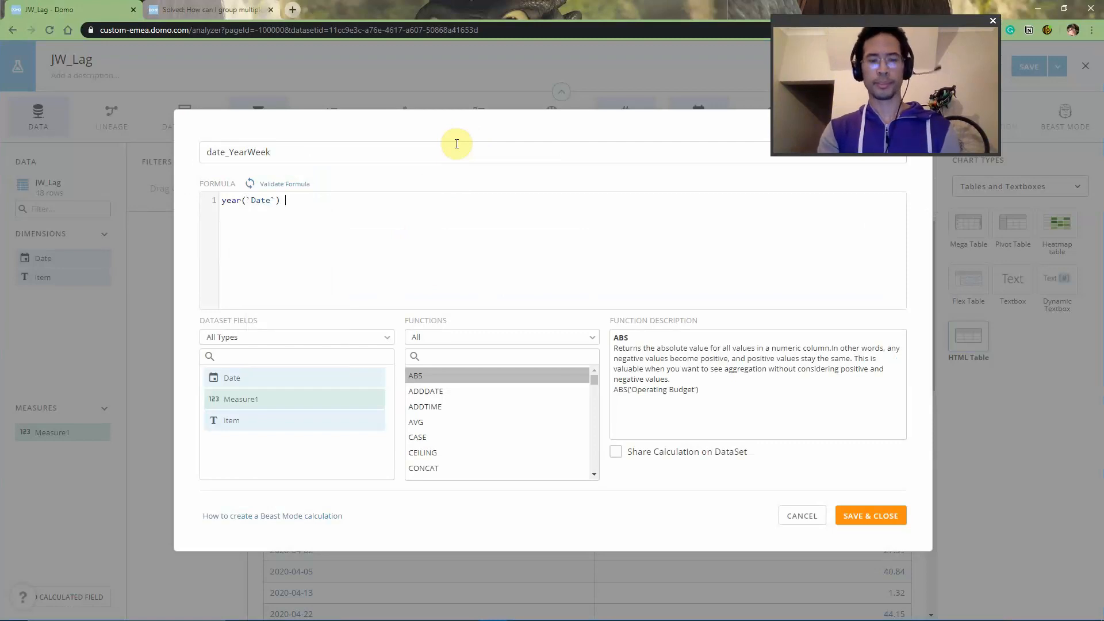
text(* 100)
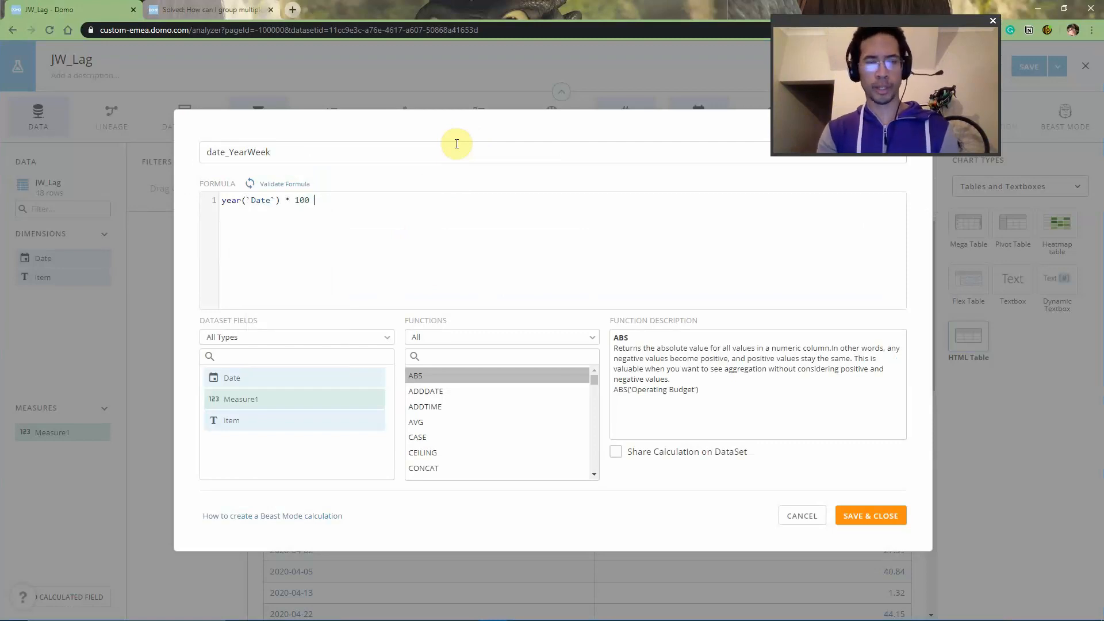
text(+)
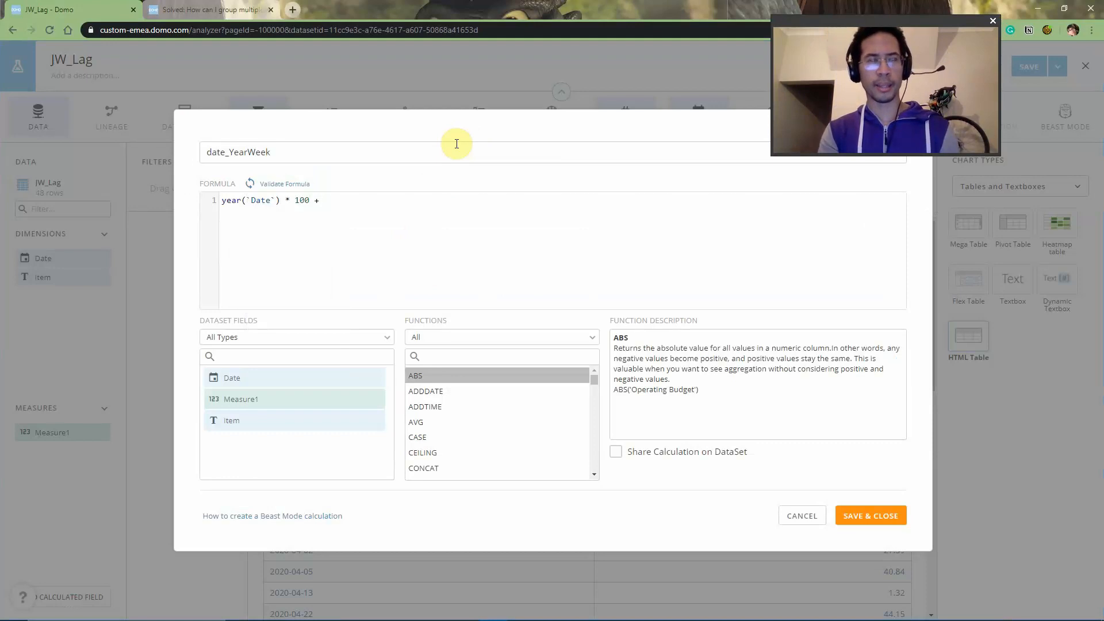
text(WEEKOFYEAR(da)
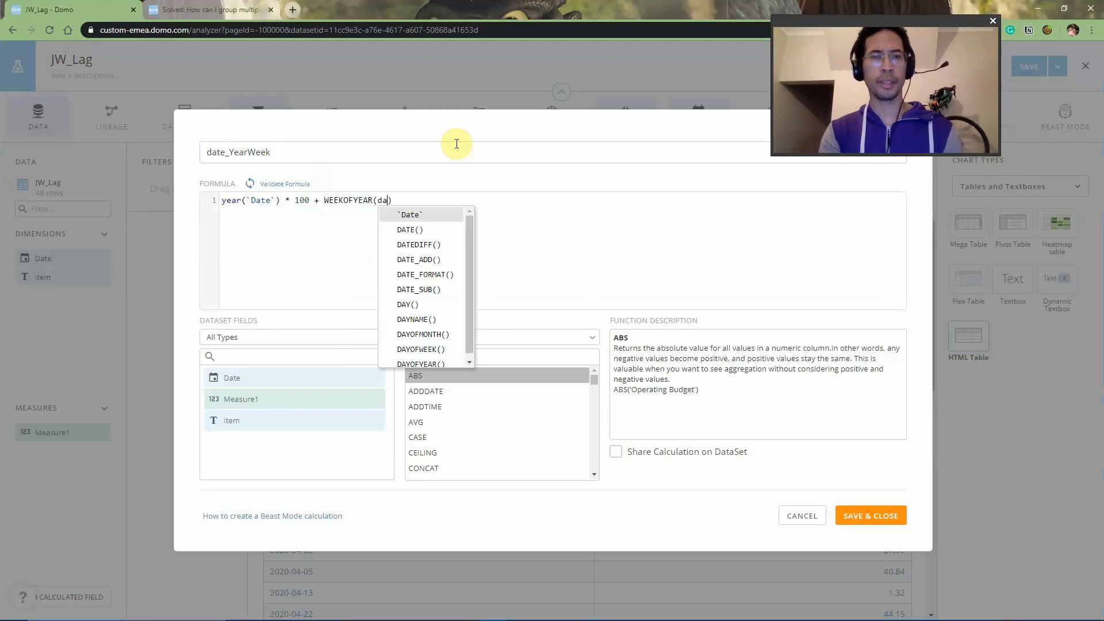
click(409, 214)
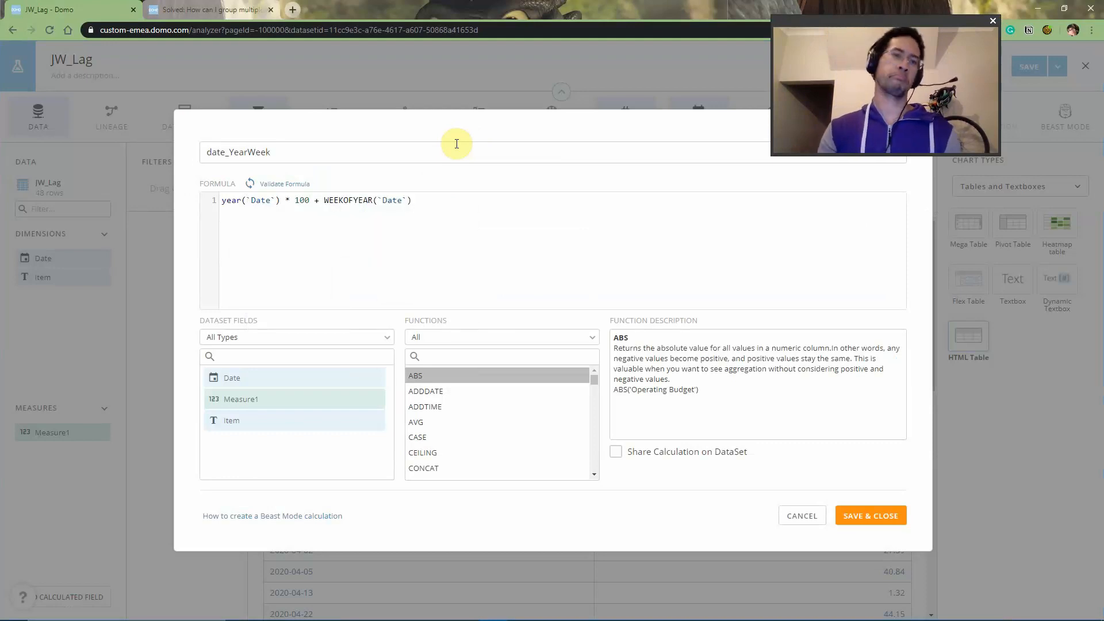
Validate date_YearWeek, share it on the dataset, and save it
click(284, 183)
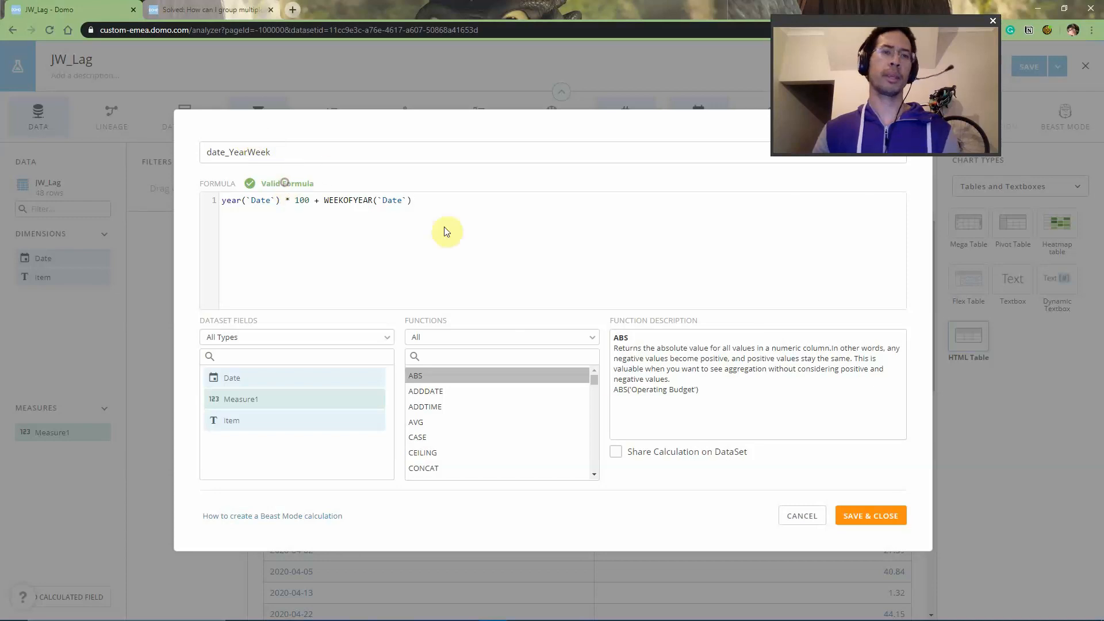
click(616, 451)
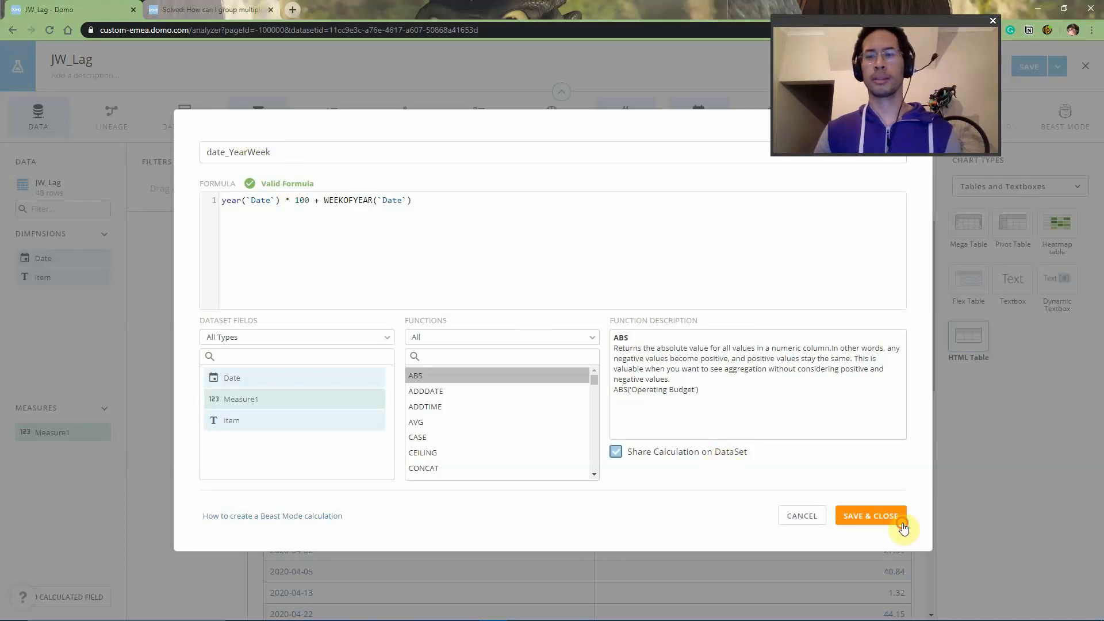
click(871, 516)
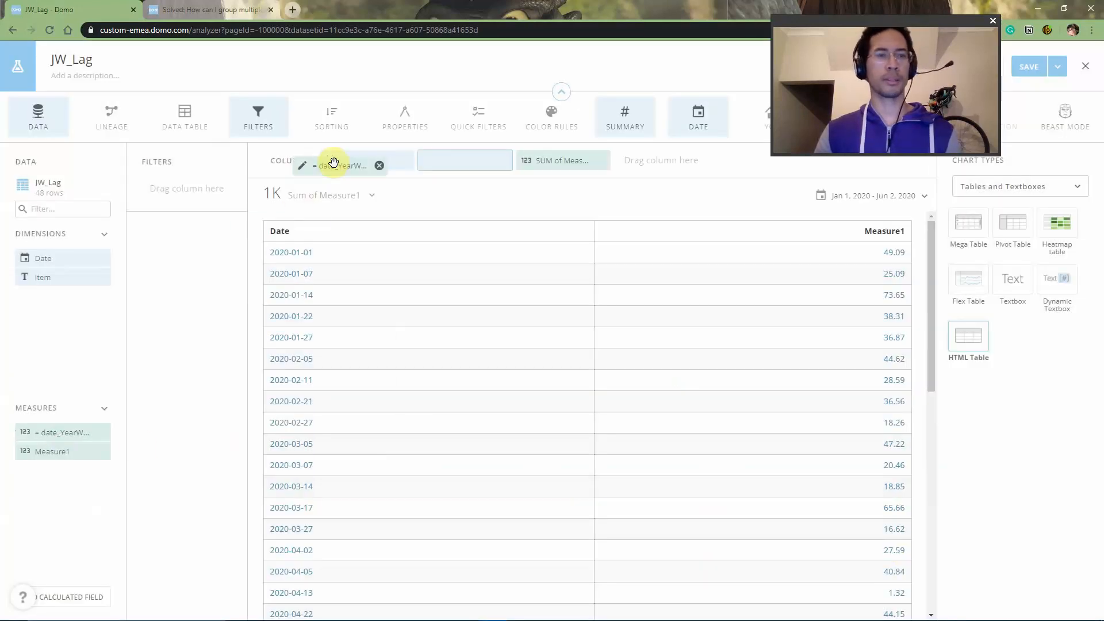
Add date_YearWeek as the first table column, showing values like 202,001
click(345, 160)
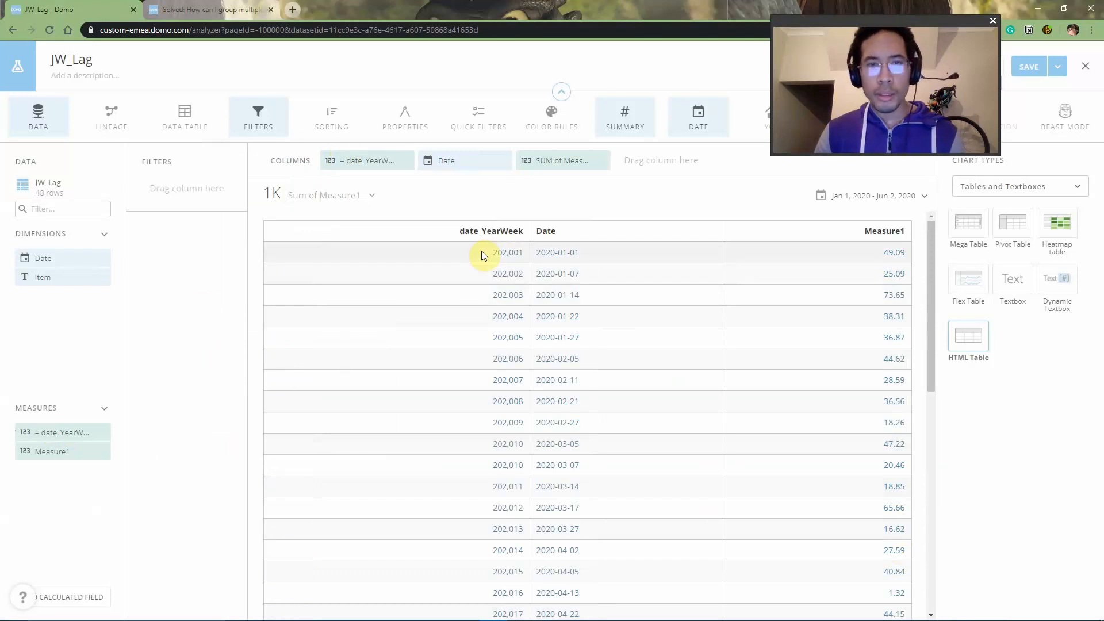
mouse_move(488, 283)
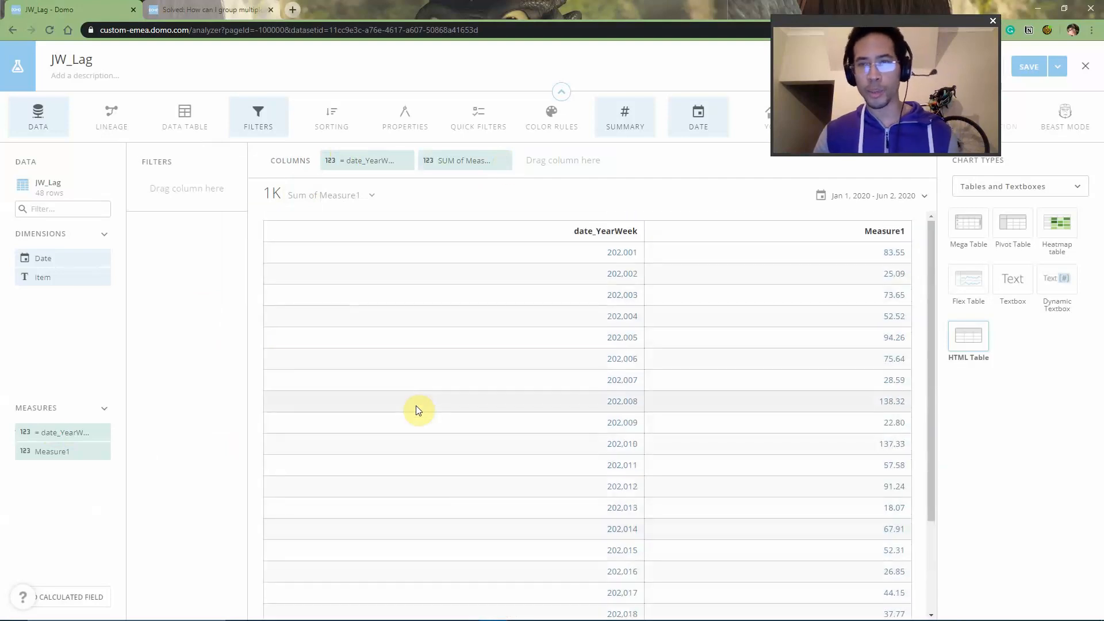
mouse_move(657, 308)
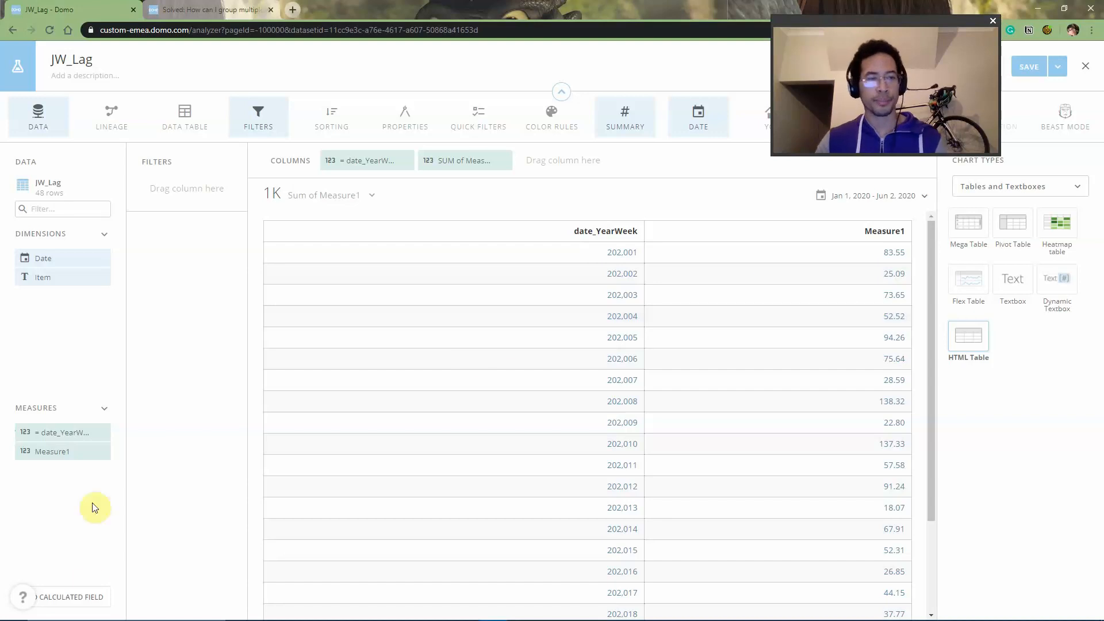
Create Beast Mode measure1_GrandTotal as sum(sum(`Measure1`)) over()
click(70, 597)
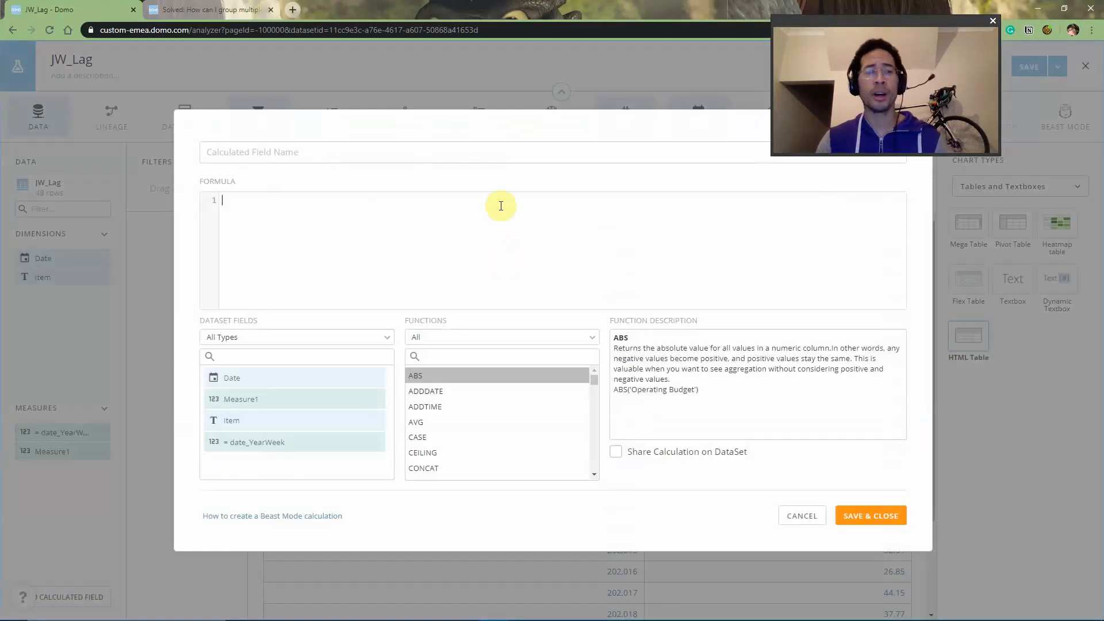
text(sum(sum()
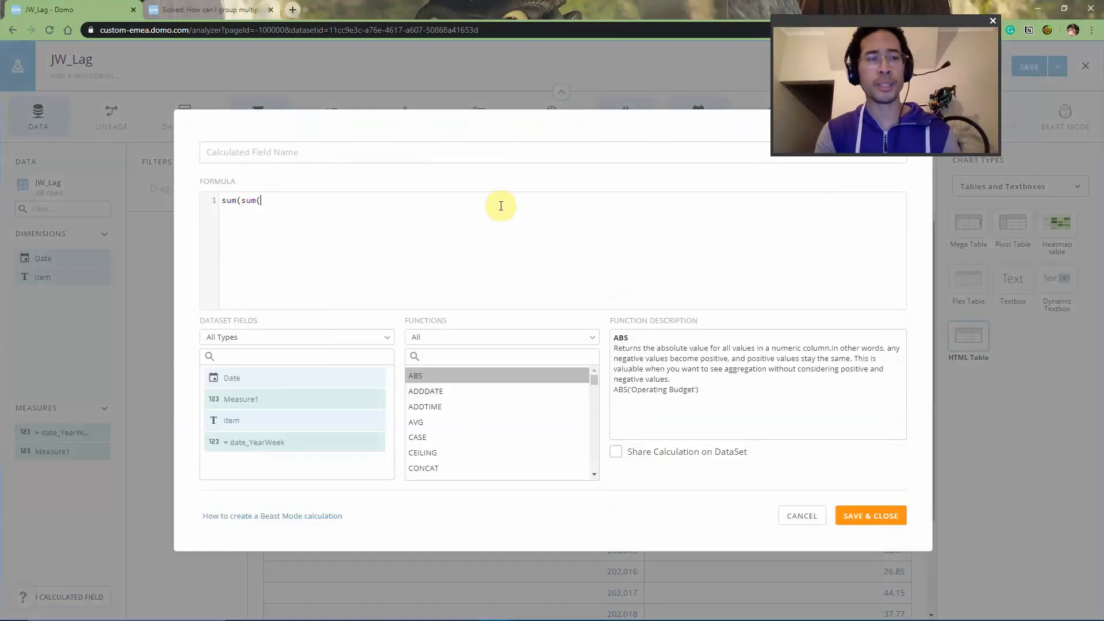
text(meas)
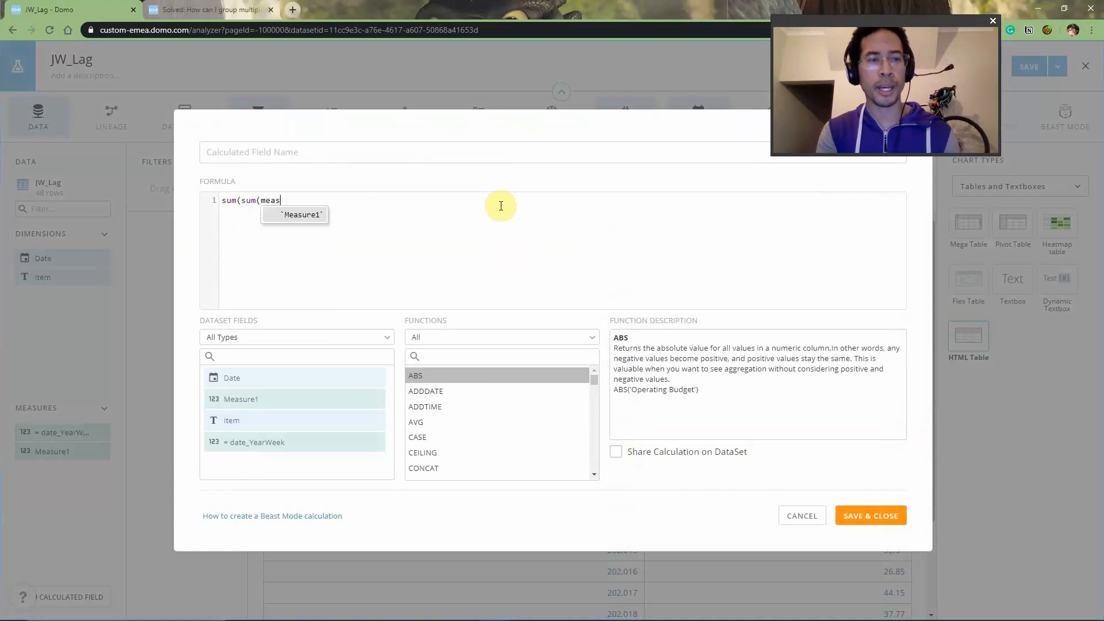
text(`Measure1`)) over()
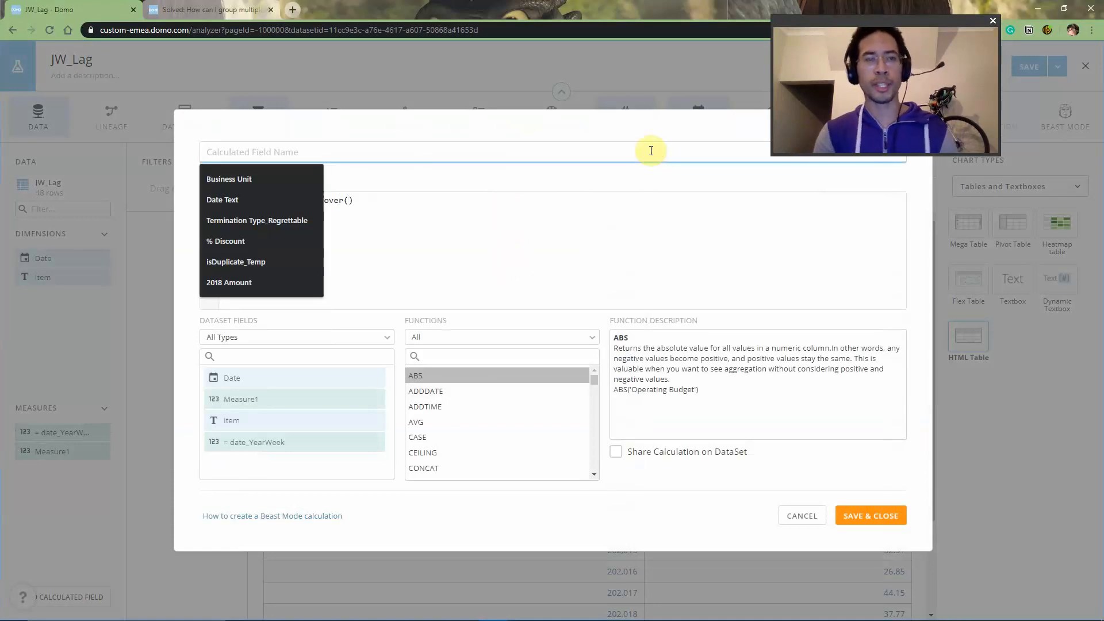
text(m)
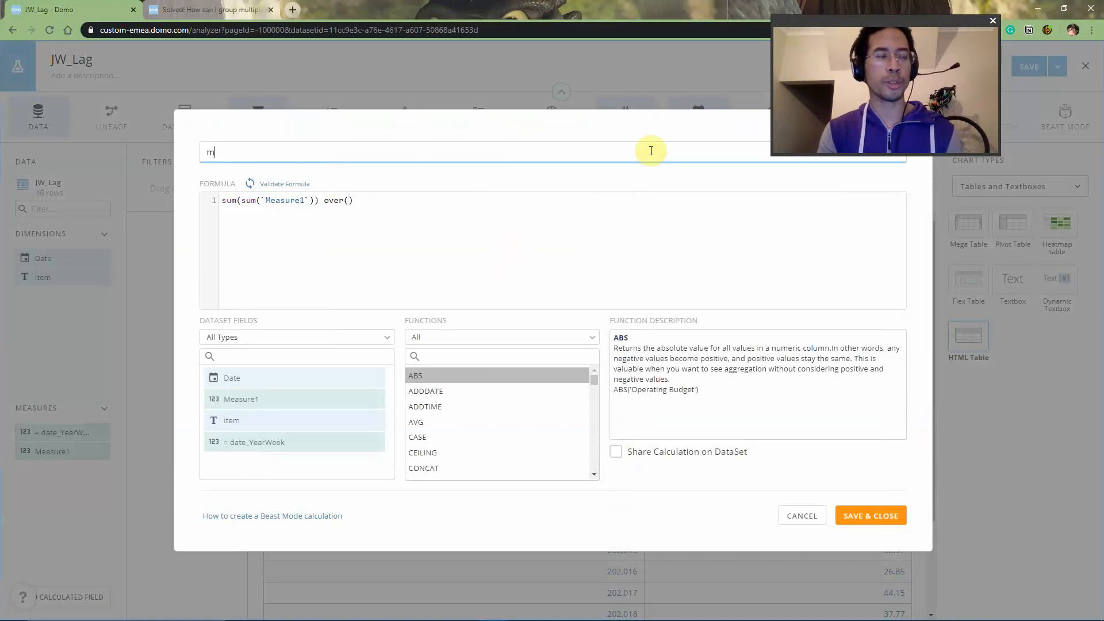
text(easure1_GrandTotal)
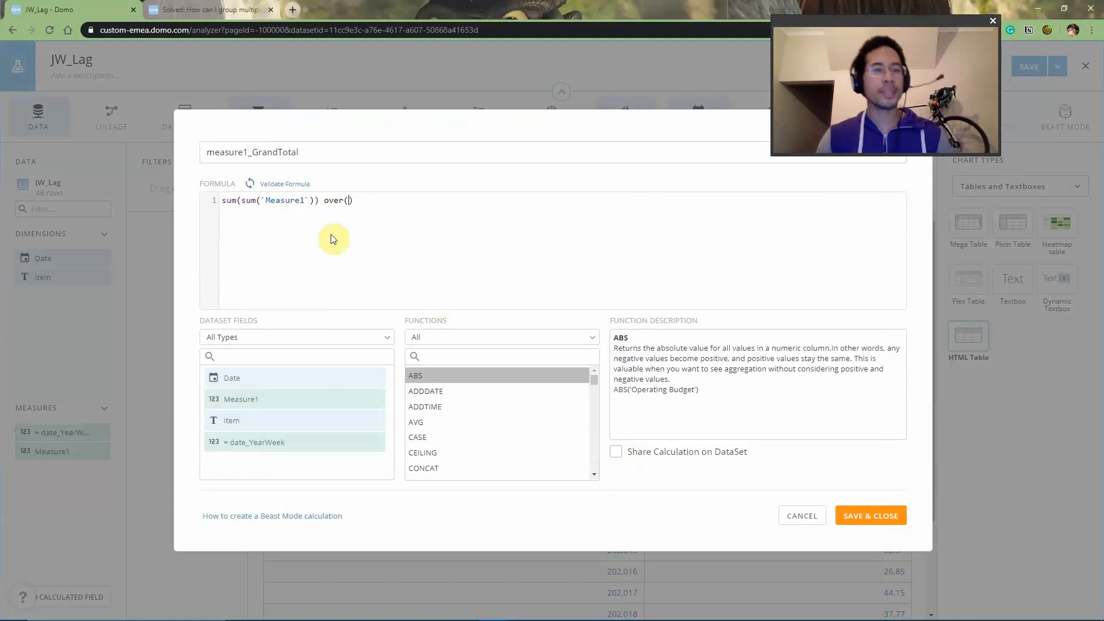
click(241, 200)
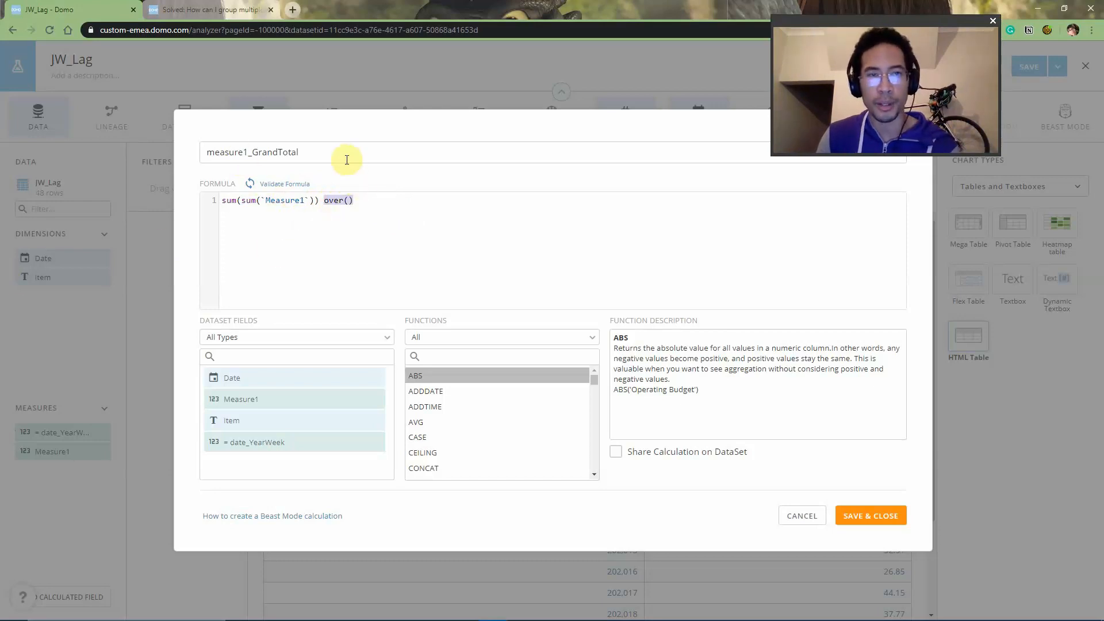
mouse_move(416, 391)
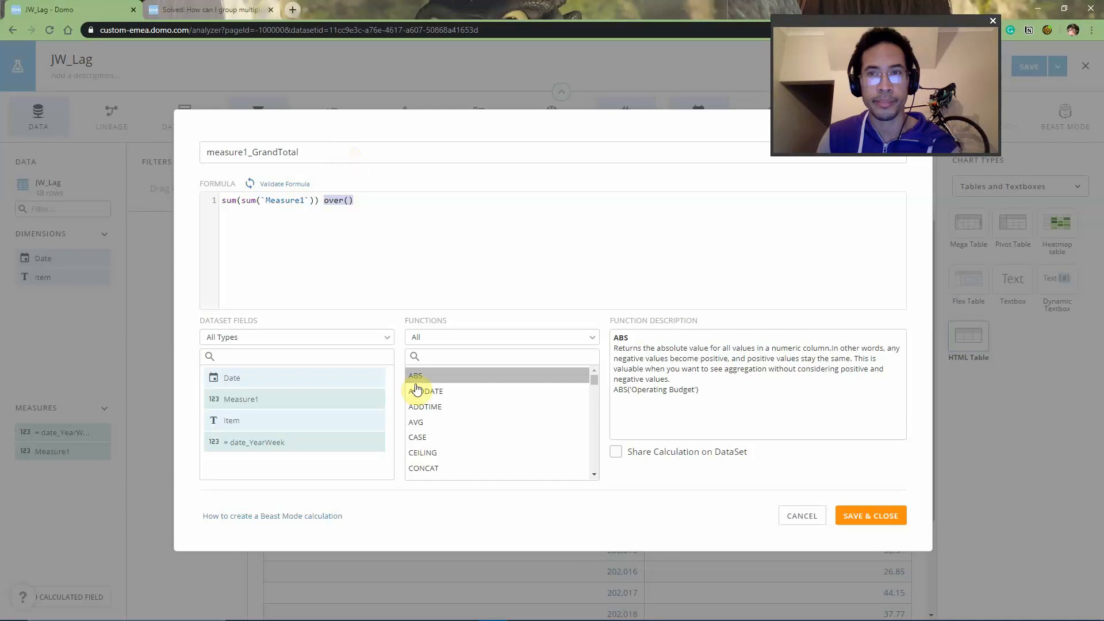
Share measure1_GrandTotal on the dataset and save it, showing 1,231.81 on every row
click(615, 451)
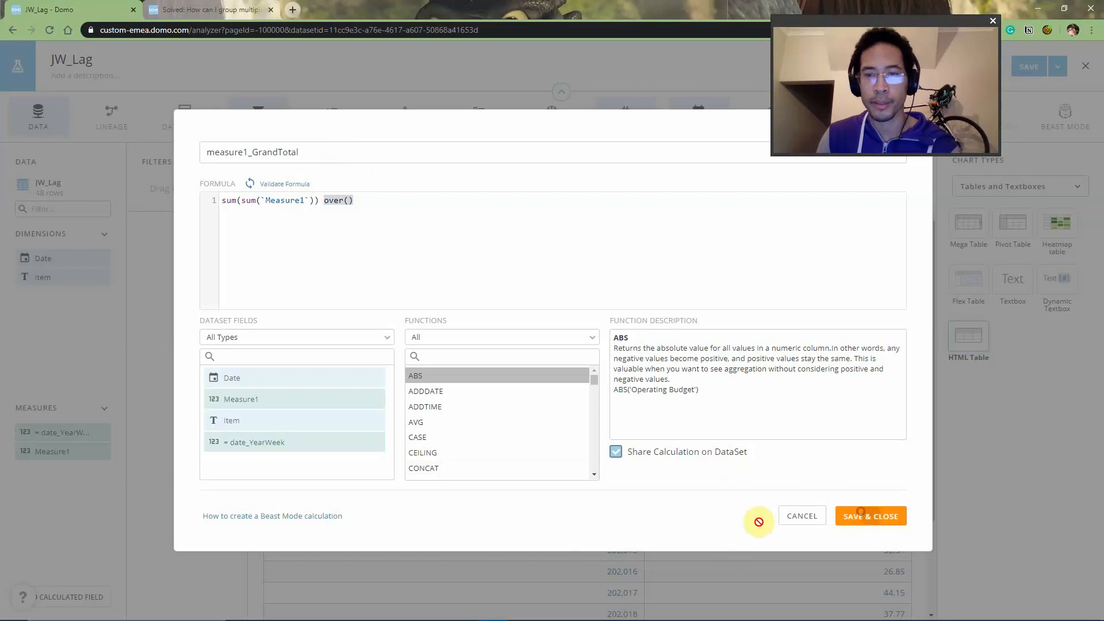
click(870, 516)
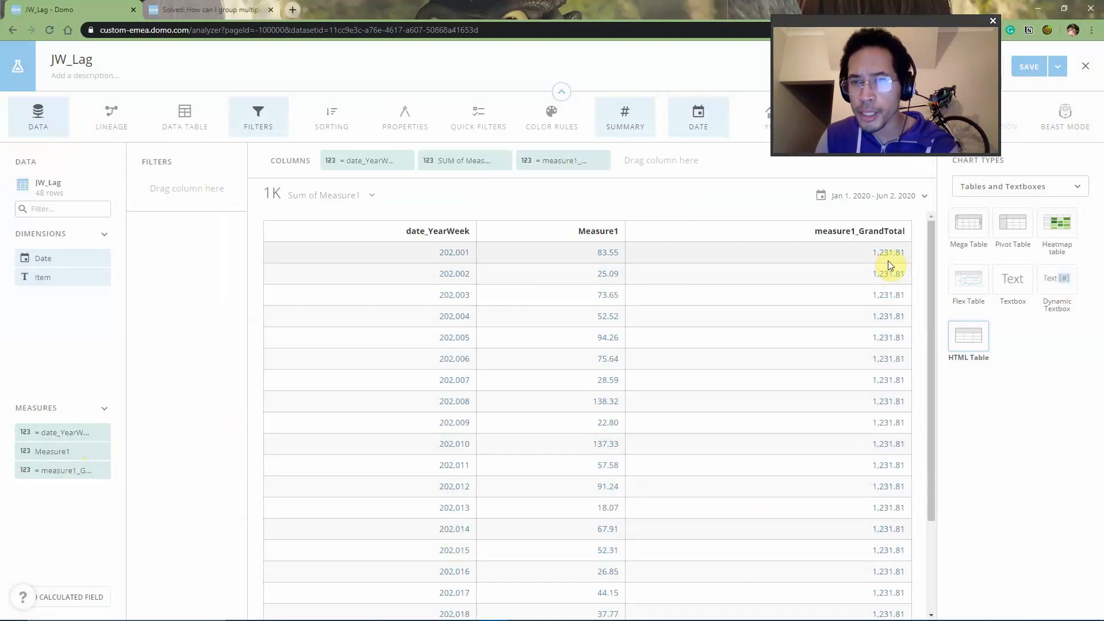
mouse_move(682, 274)
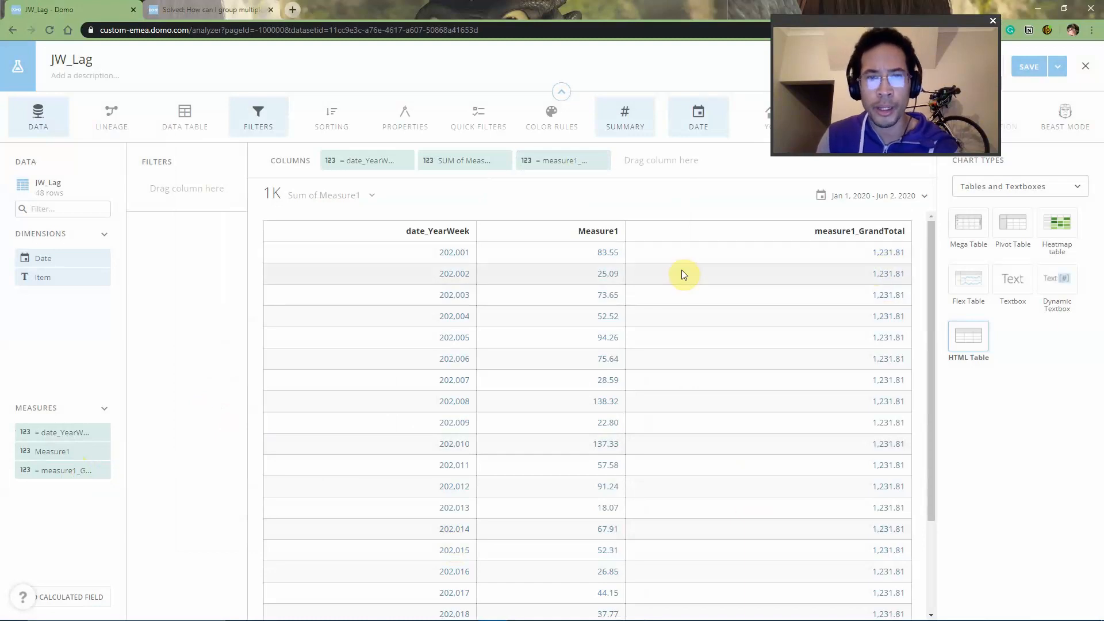
Filter the card to Item b so the grand total reads 575.20
scroll(down, 3)
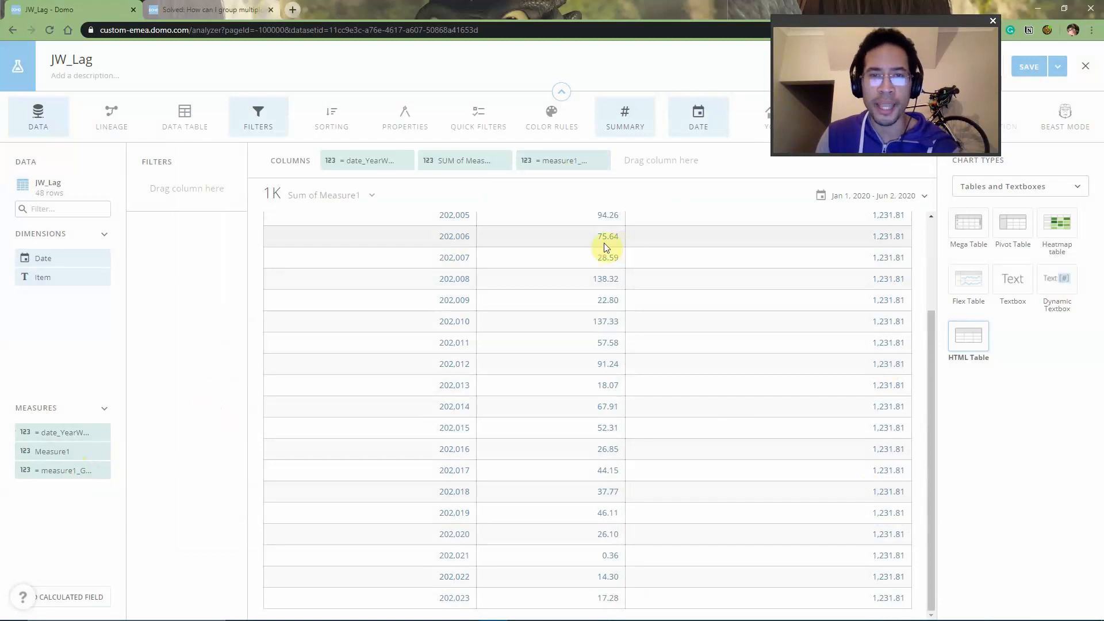
mouse_move(749, 492)
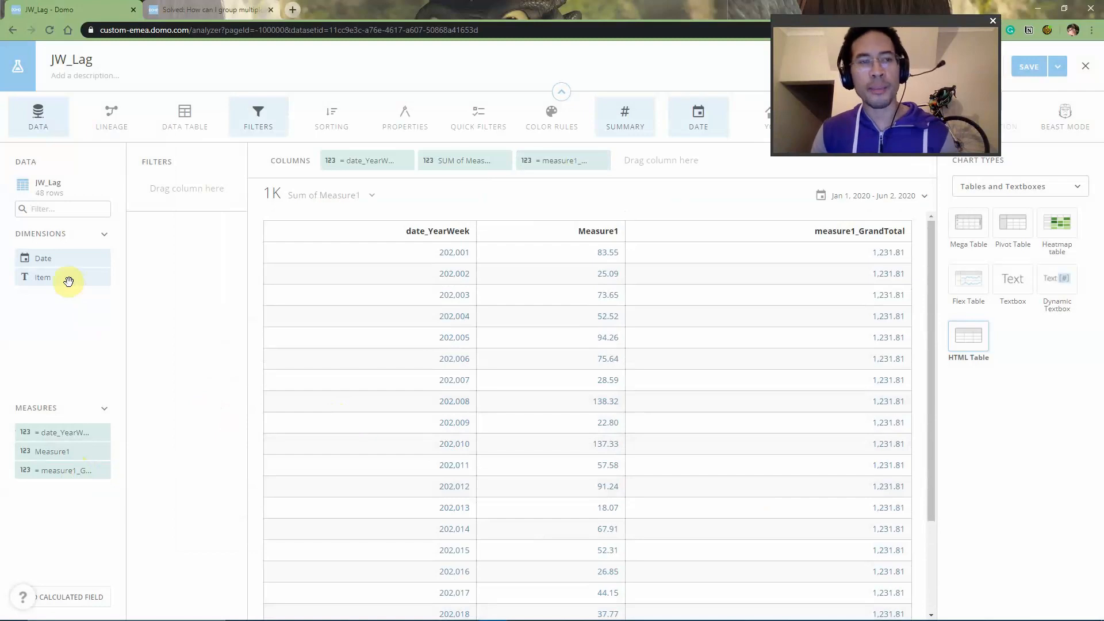
drag(42, 277, 187, 187)
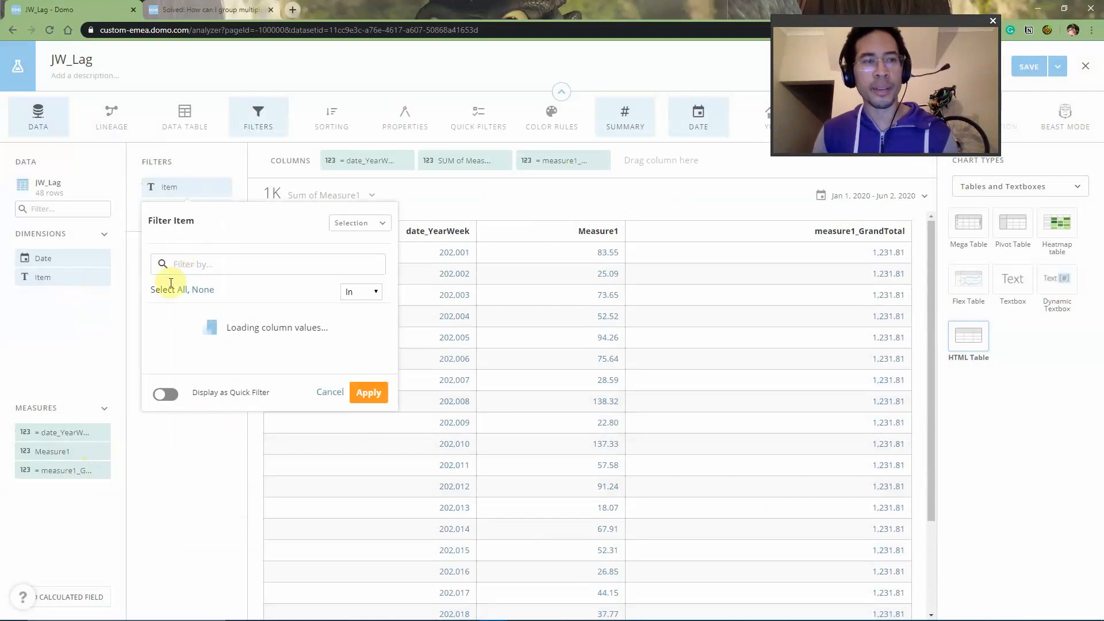
click(155, 333)
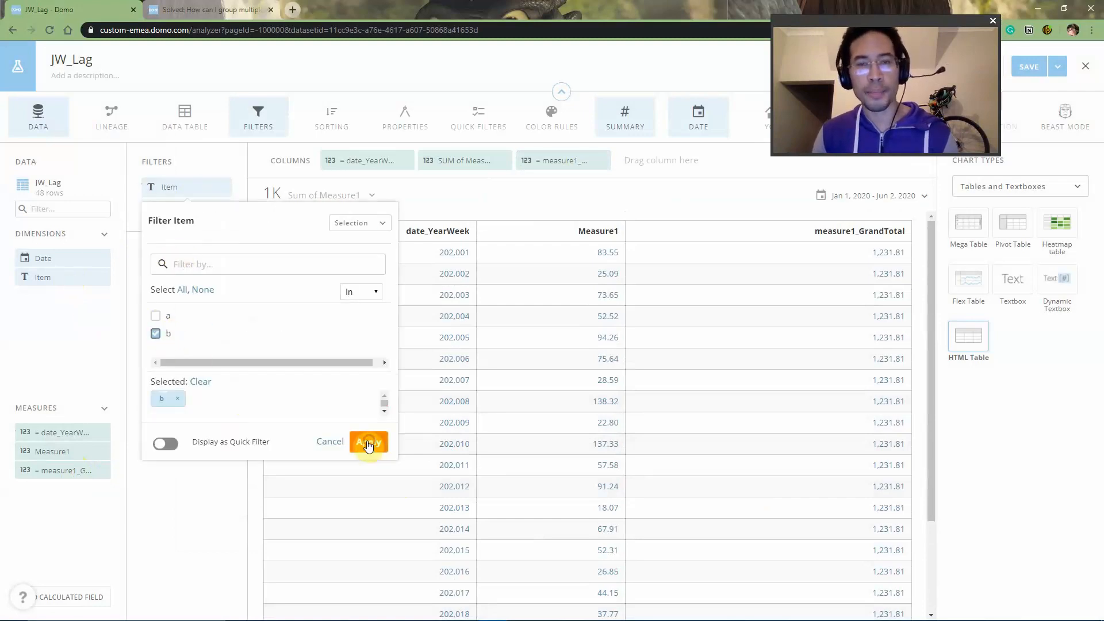
click(368, 441)
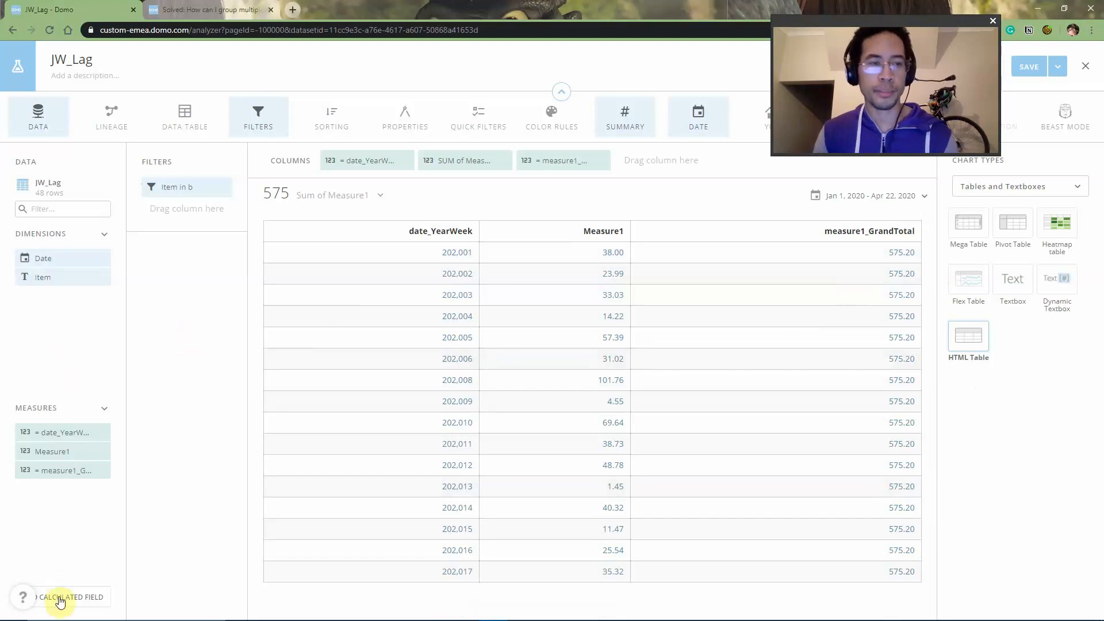
Start Beast Mode measure1_lead with a lead(sum(`Measure1`)) over( order by ) formula
click(70, 597)
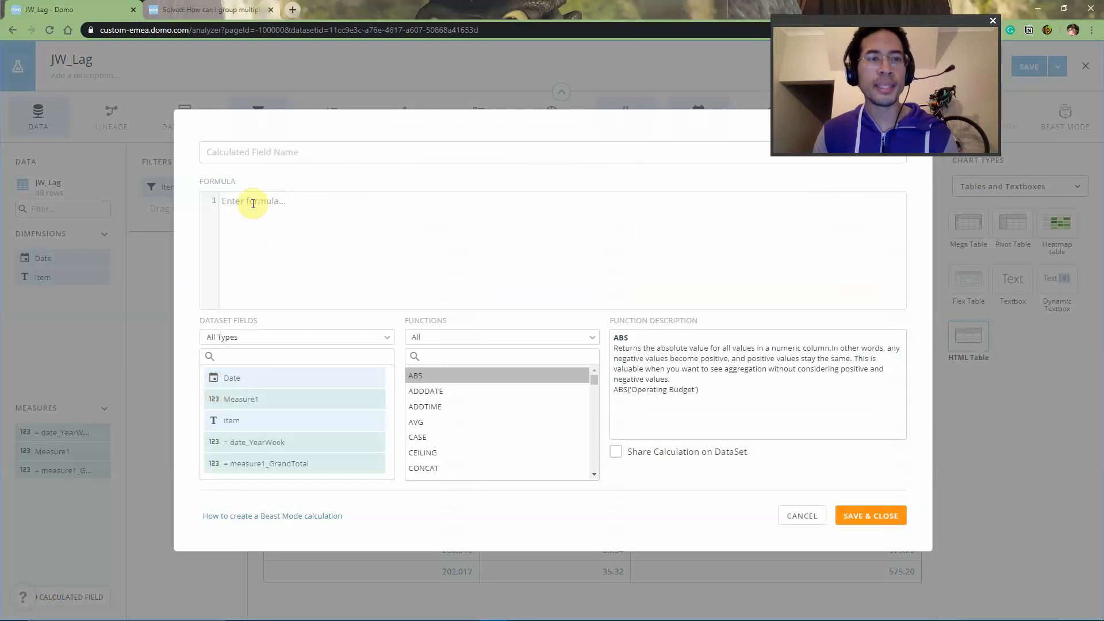
text(le)
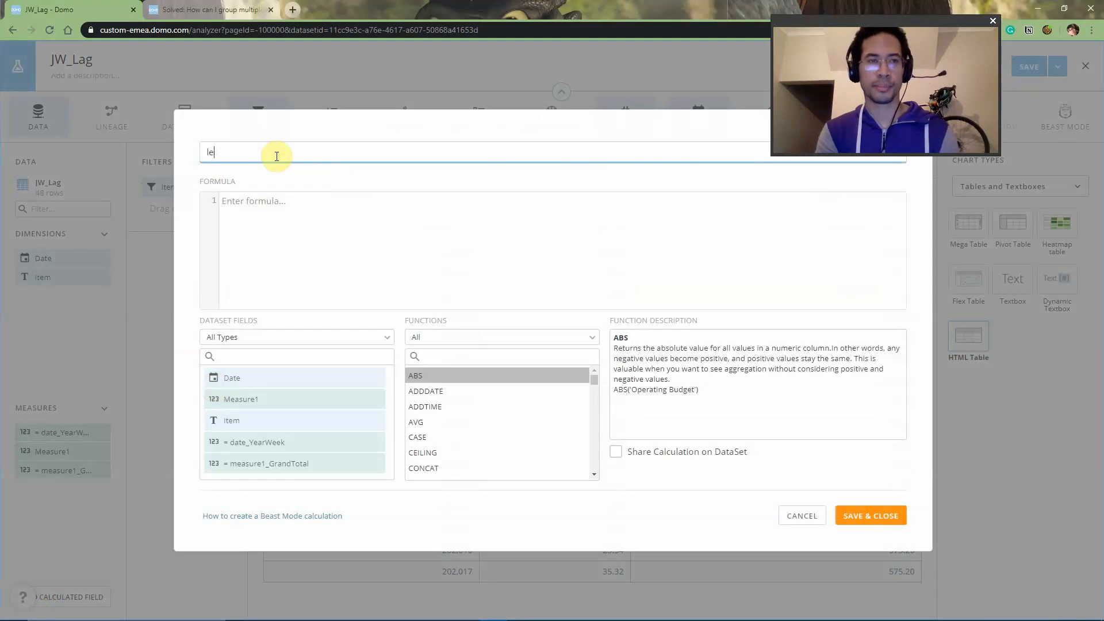
text(measure1_)
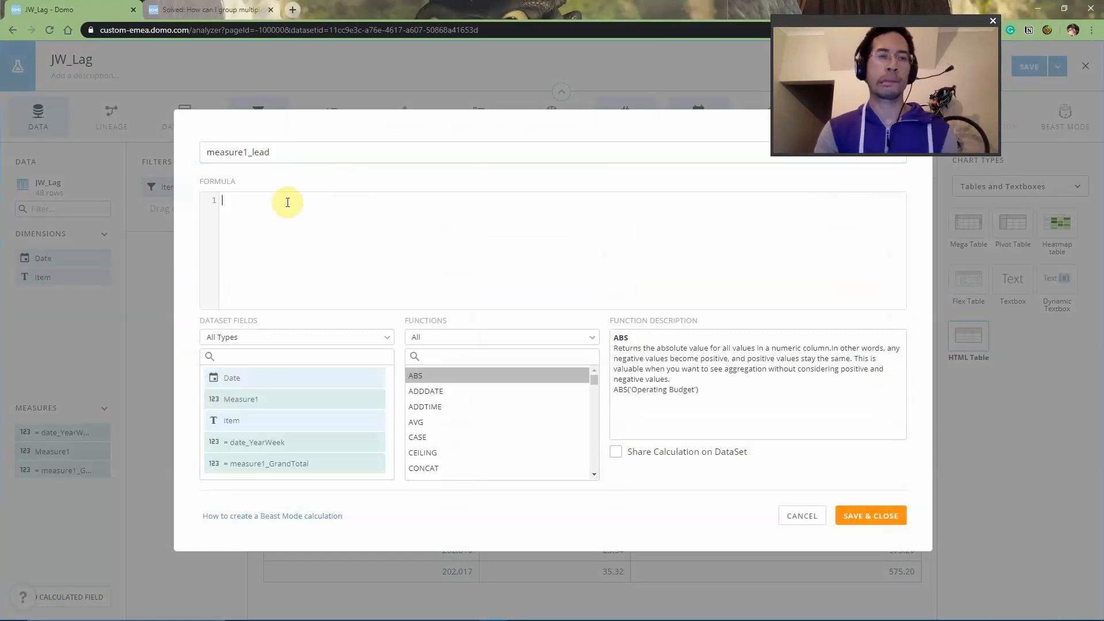
text(lead(sum(`Measure1`)) over( order by)
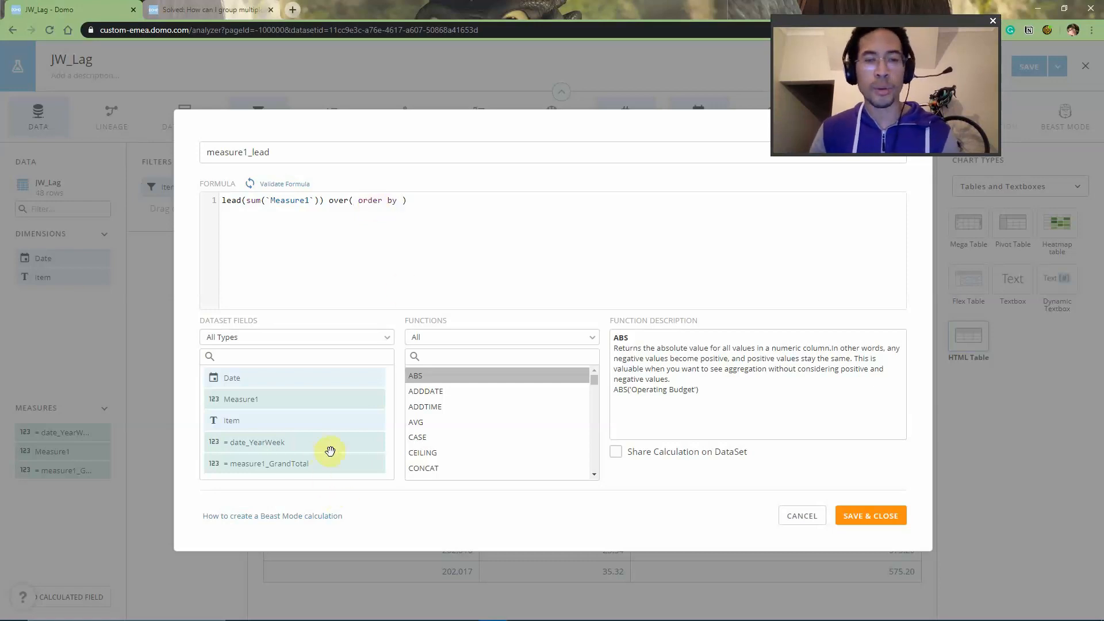
Order the lead window by year(`Date`) * 100 + WEEKOFYEAR(`Date`)
text(year(`Date`) * 100 + WEEKOFYEAR(`Date`))
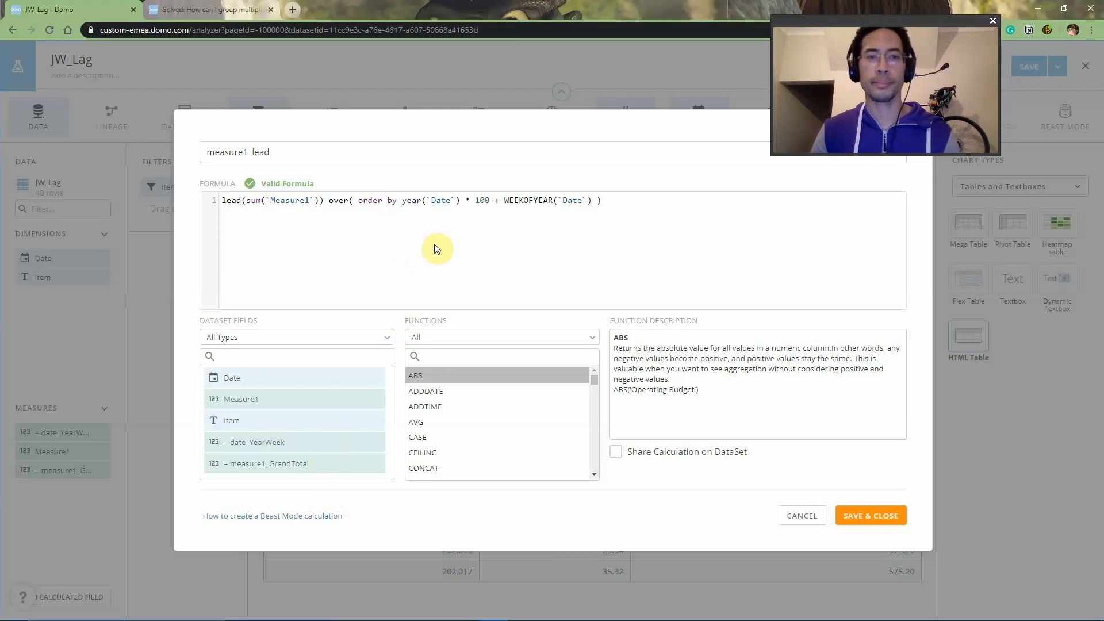
mouse_move(391, 200)
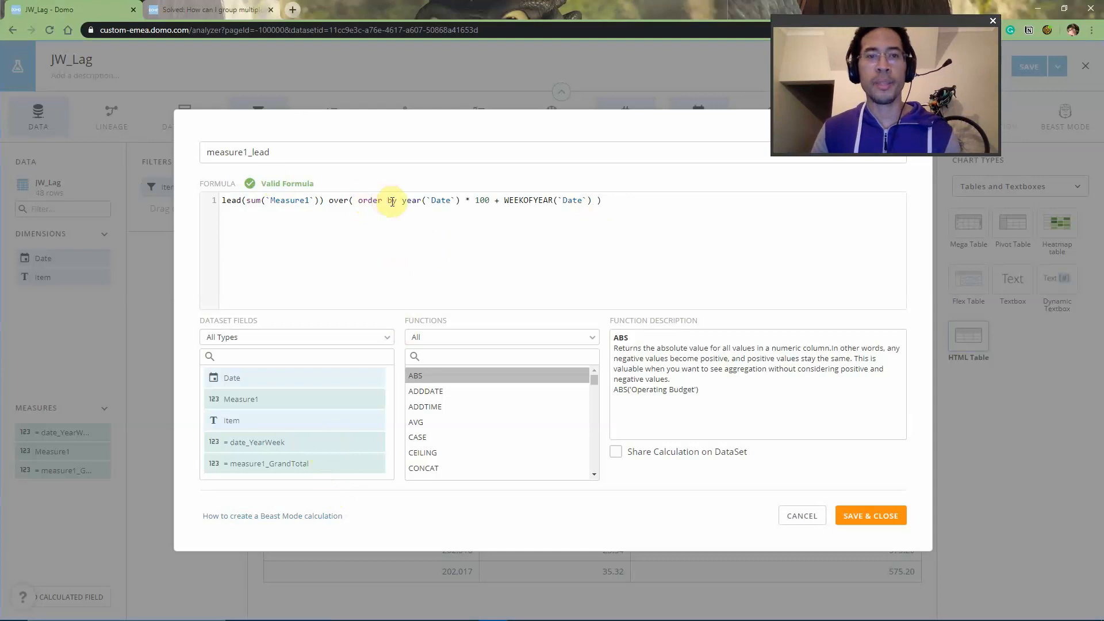
drag(400, 200, 590, 200)
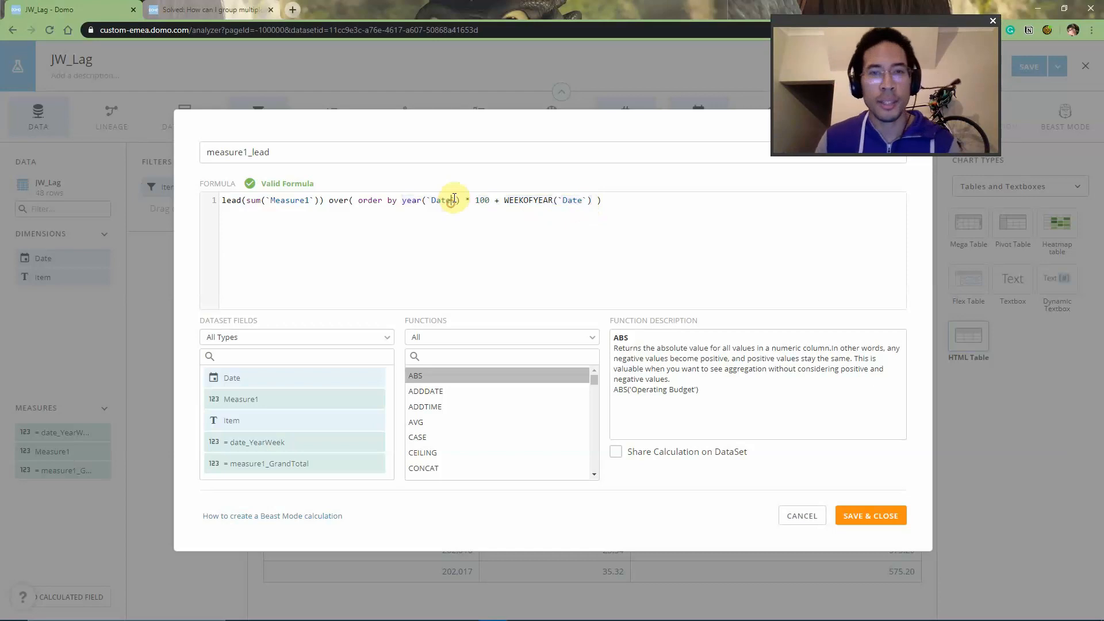
drag(456, 200, 592, 200)
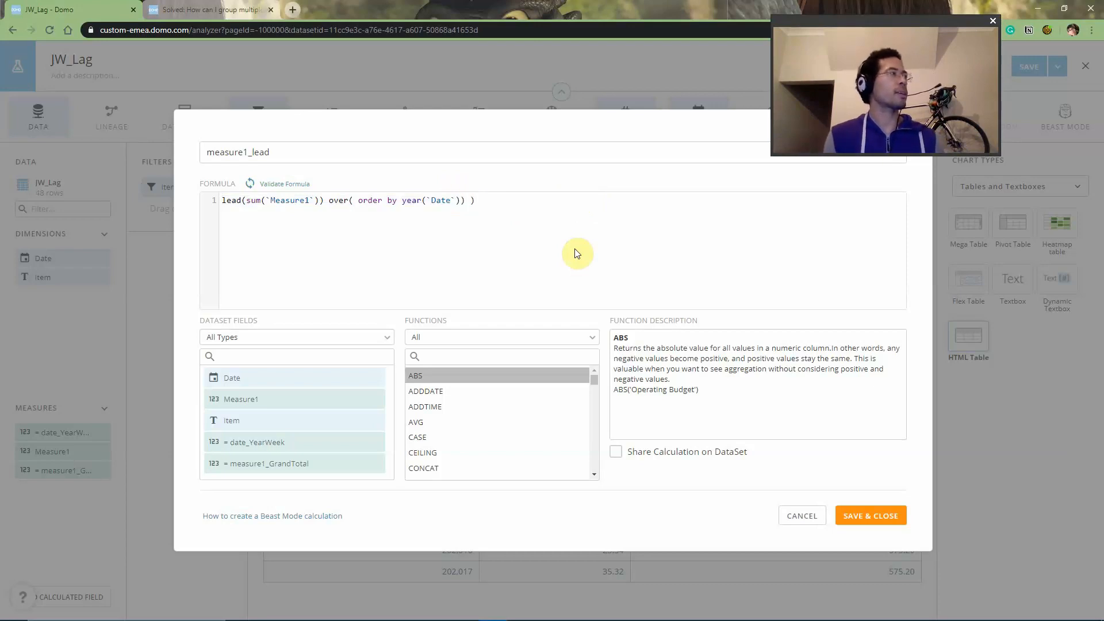
text(* 100 + WEEKOFYEAR(`Date`))
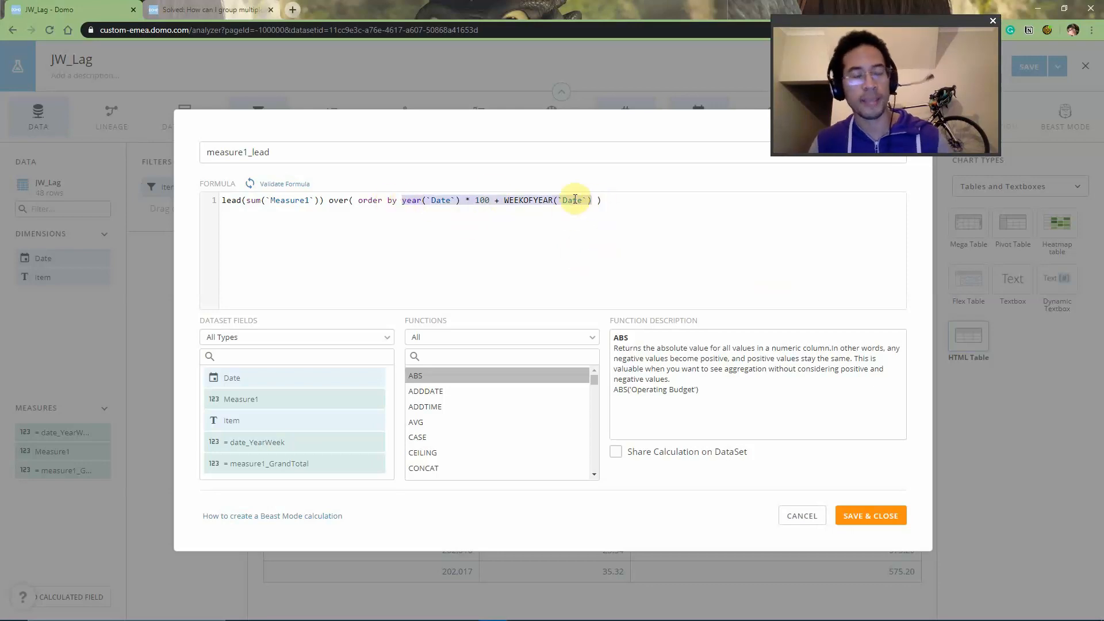
Share measure1_lead on the dataset and save it so the table gains the lead column
click(616, 451)
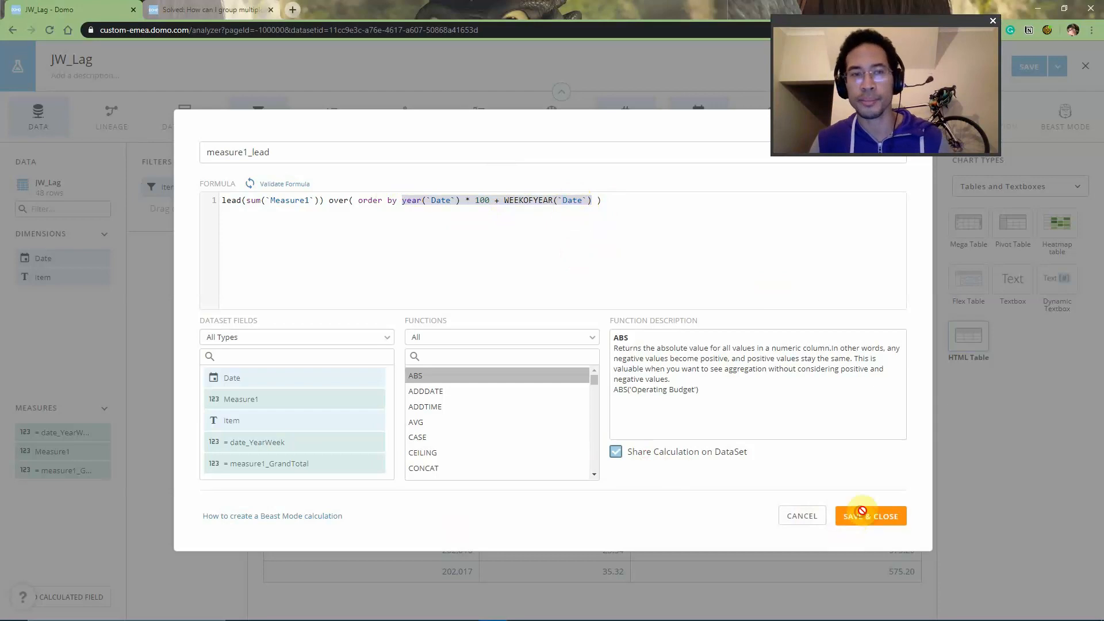
click(871, 515)
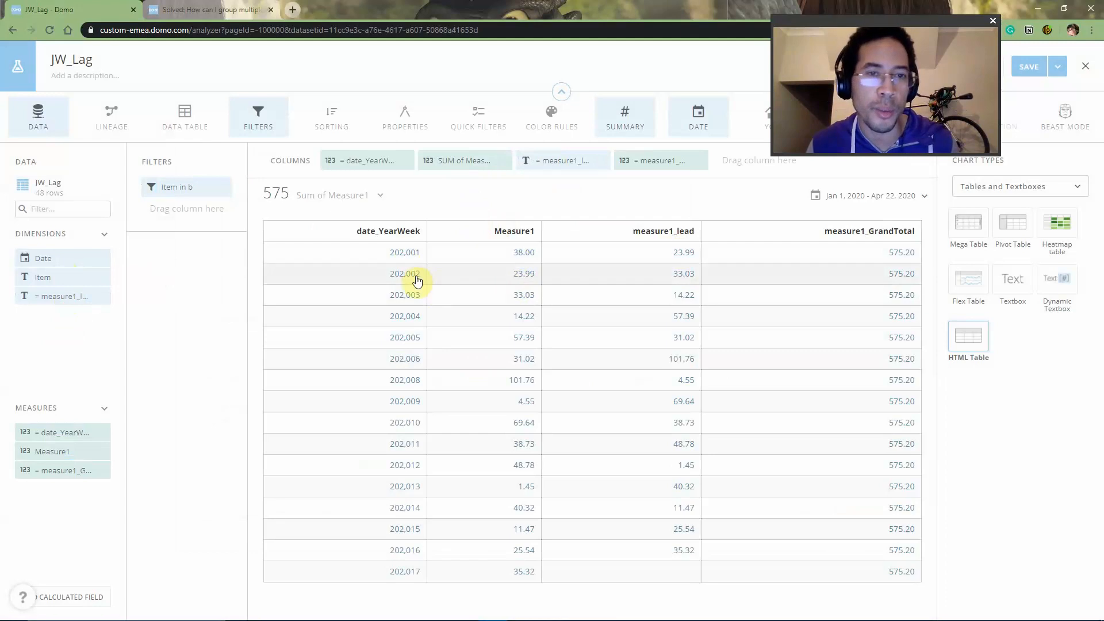
mouse_move(541, 306)
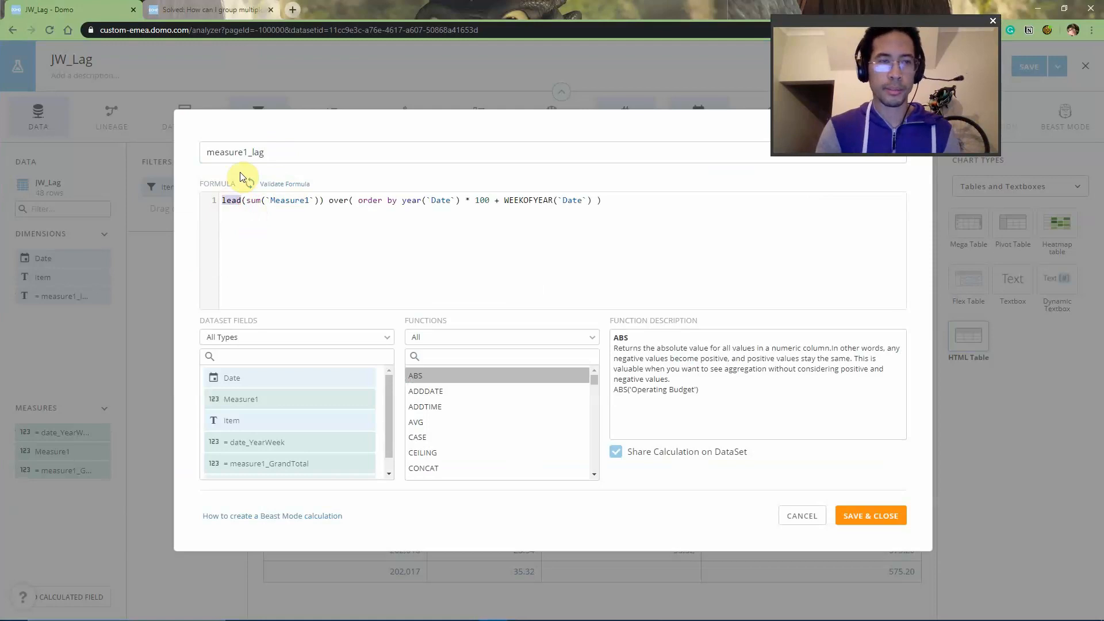
Save the calculation renamed to measure1_lag using lag(), showing each previous week's Measure1
click(871, 516)
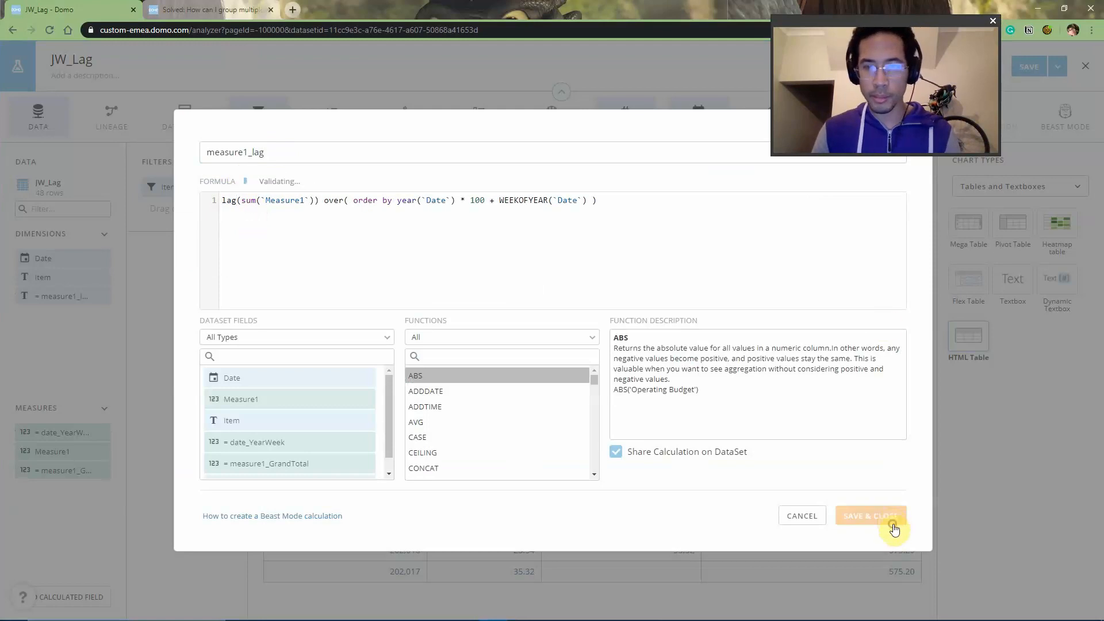
click(871, 515)
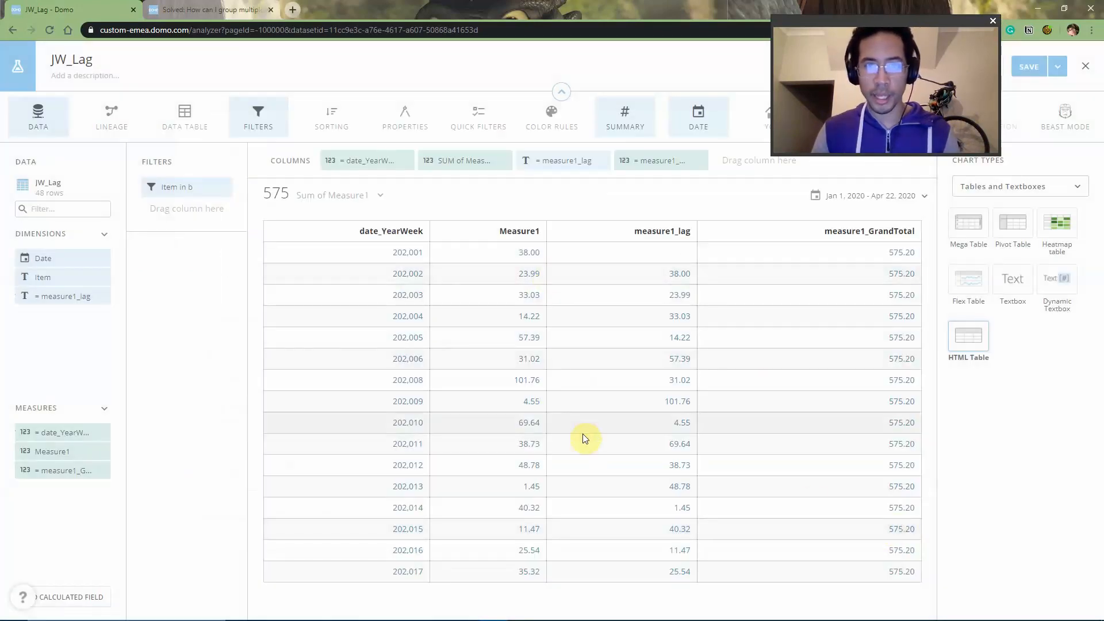
mouse_move(590, 441)
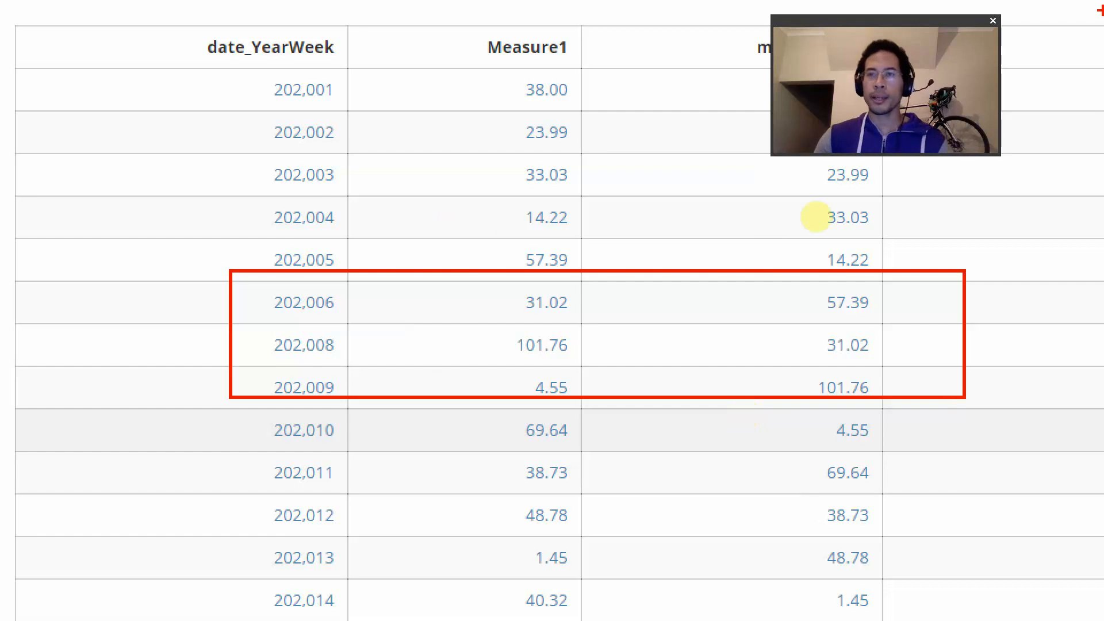
mouse_move(682, 232)
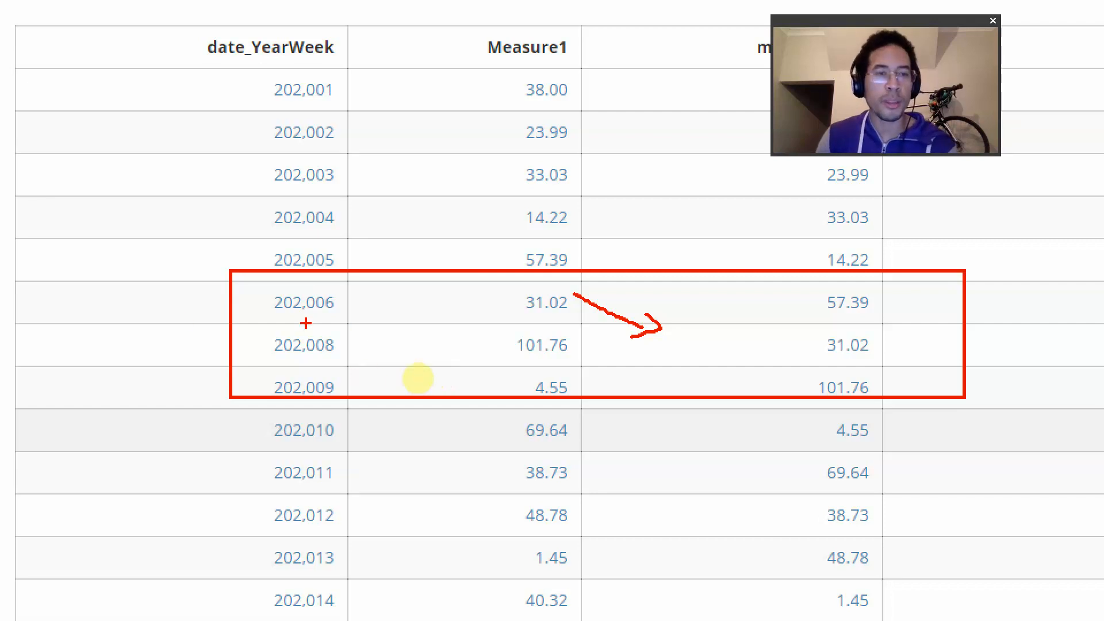
mouse_move(588, 410)
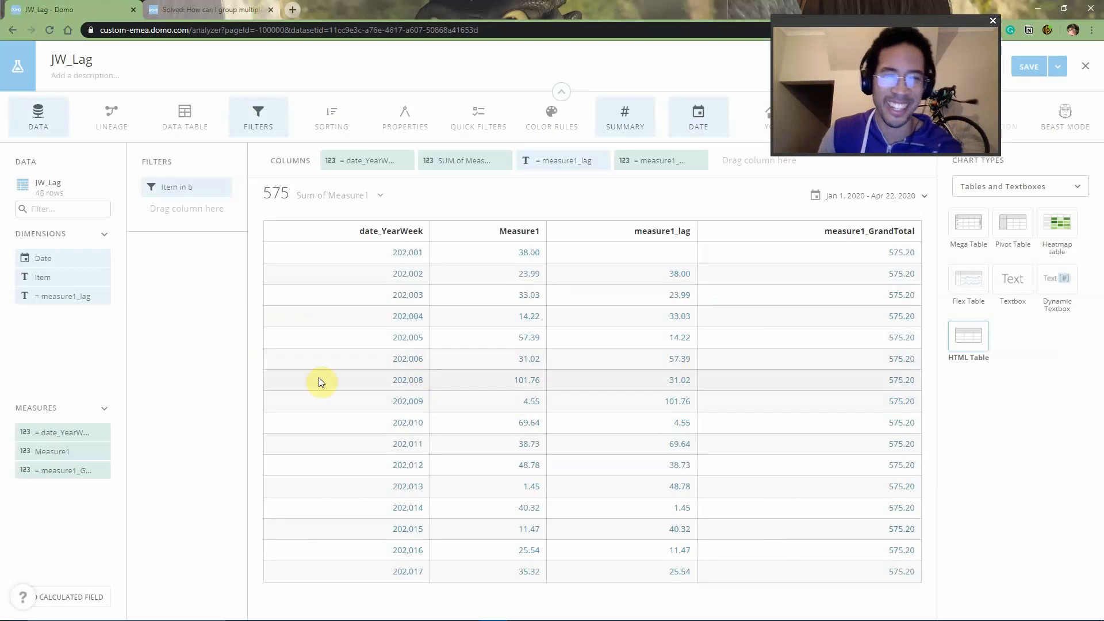
mouse_move(144, 341)
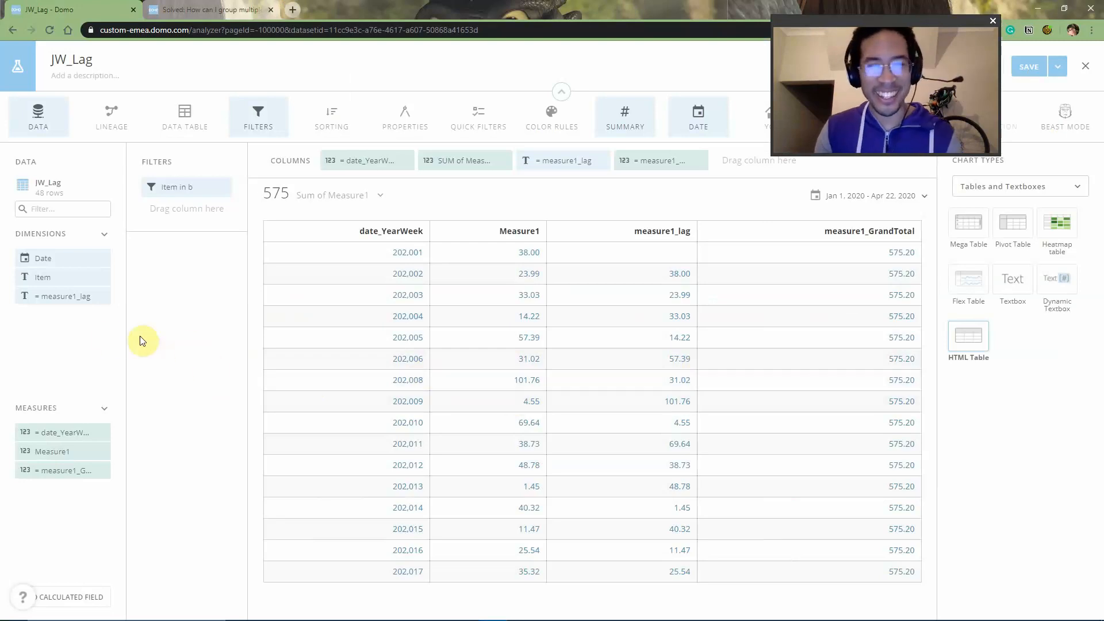
mouse_move(321, 378)
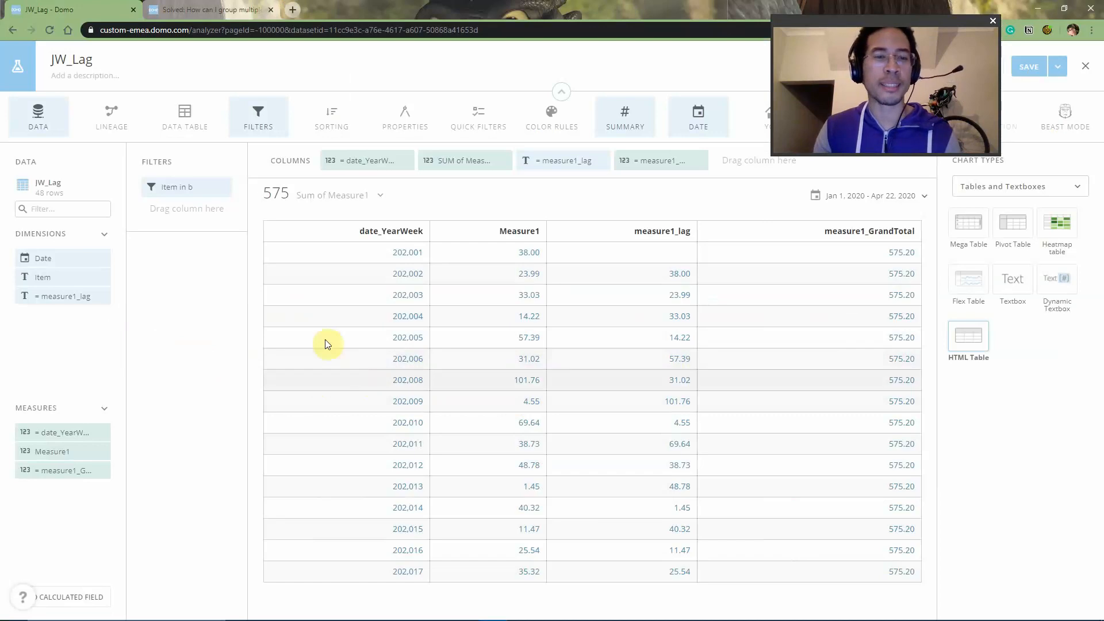
Switch the Item filter from b to a, giving a 656.61 grand total
click(177, 187)
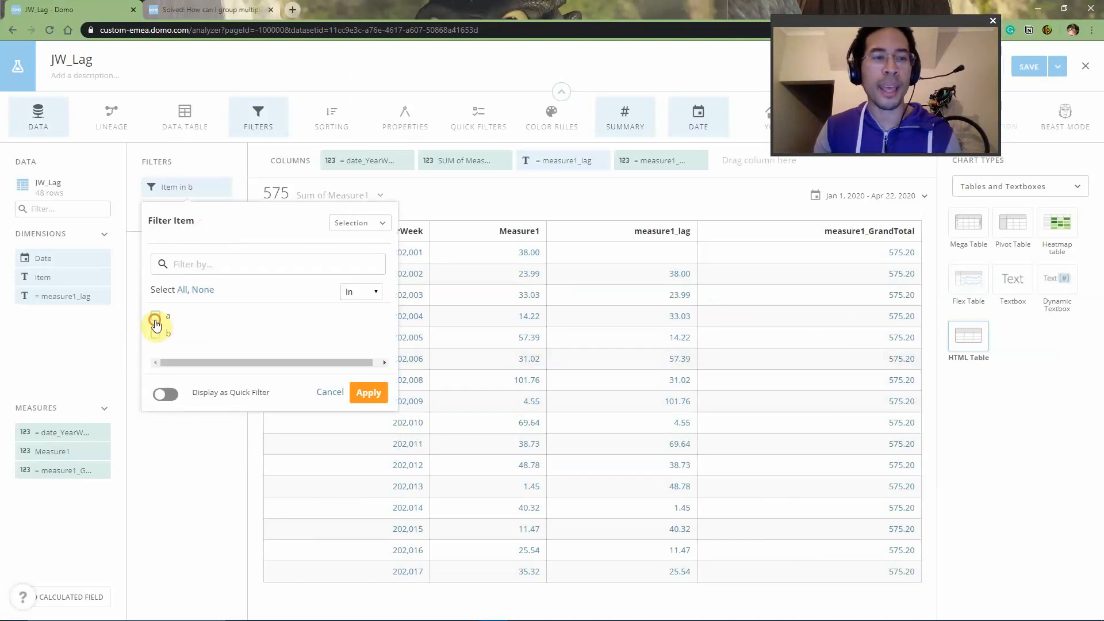
click(368, 392)
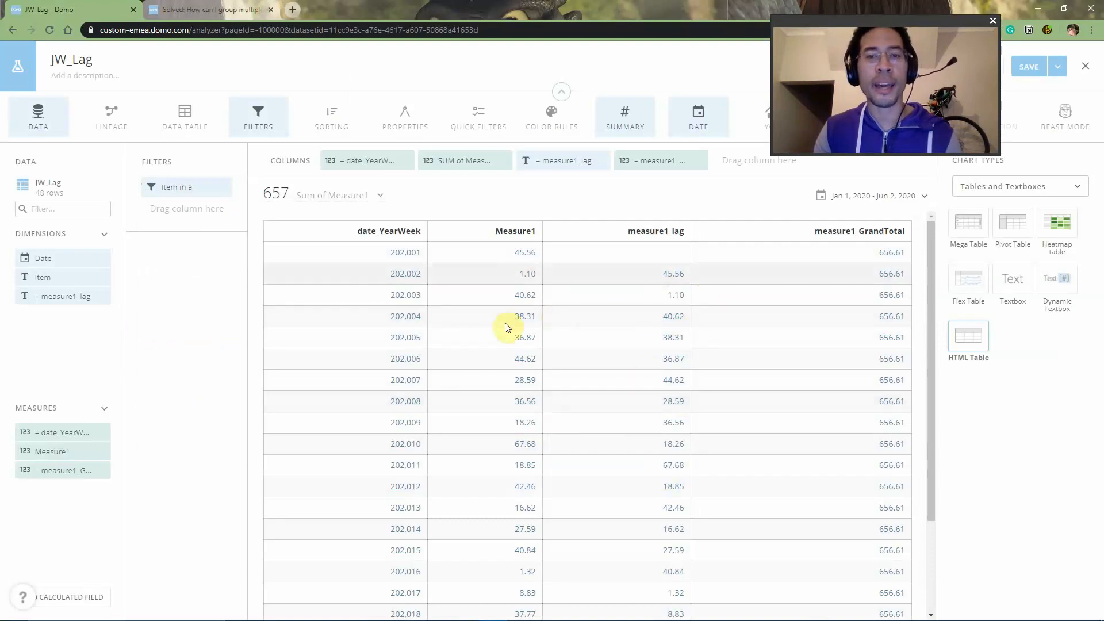
mouse_move(519, 400)
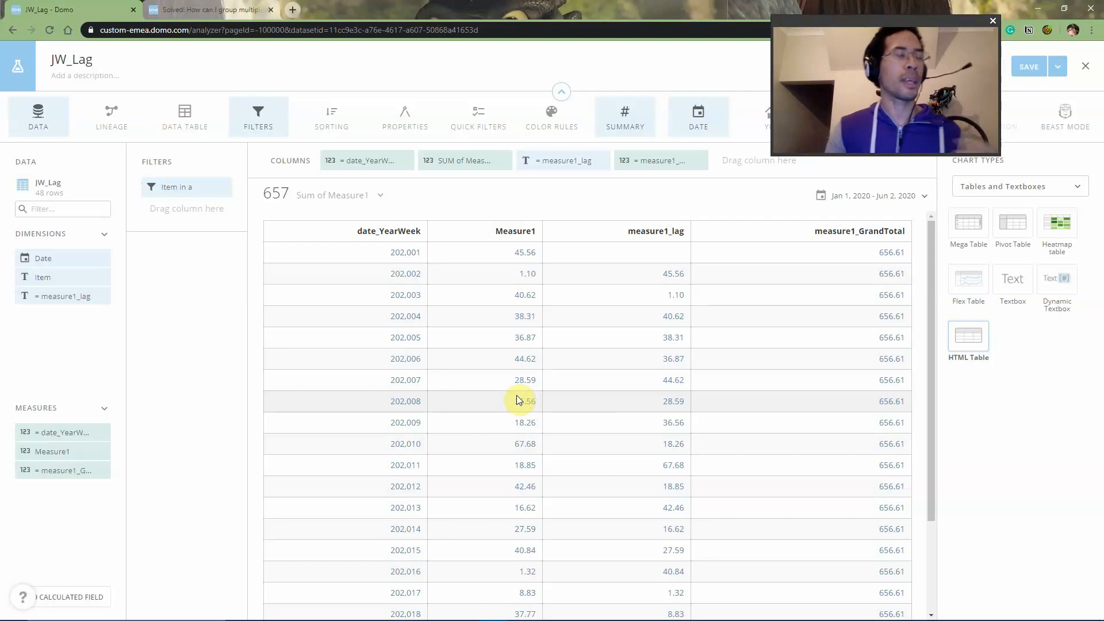
click(68, 597)
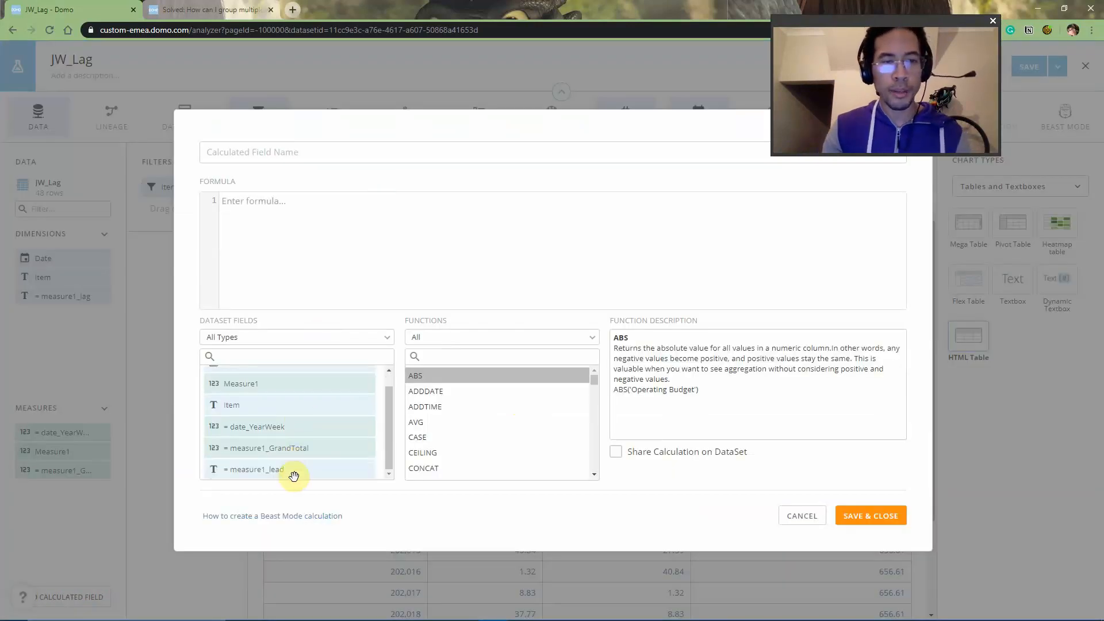
Name the field measure1_lag2, make its formula lag(sum(Measure1), 2), and share it on the dataset
text(mea)
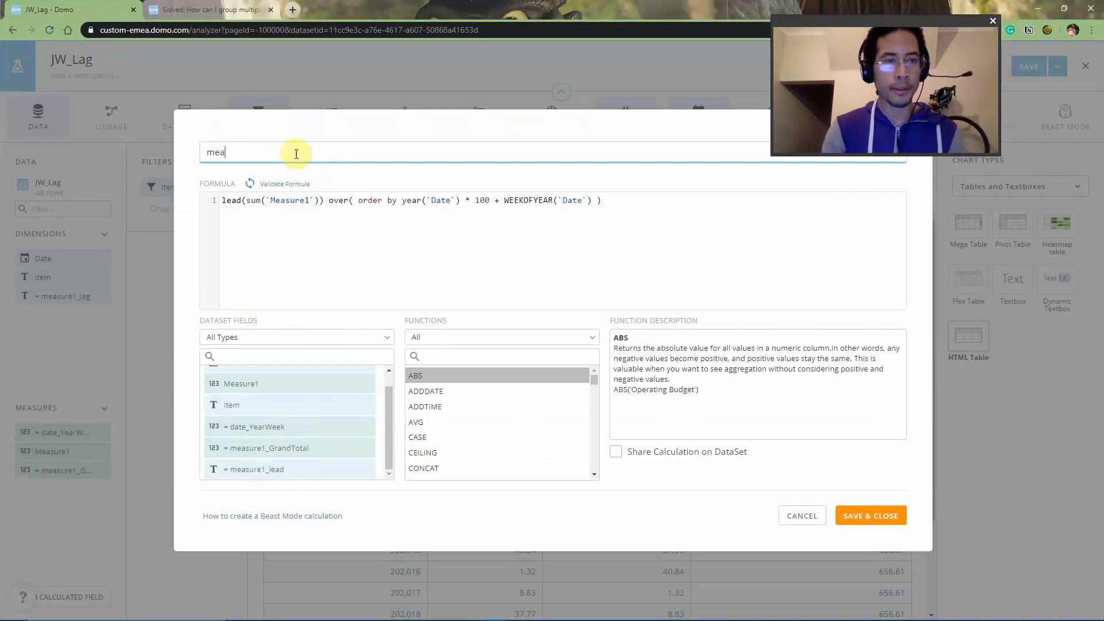
text(measure1_lag2)
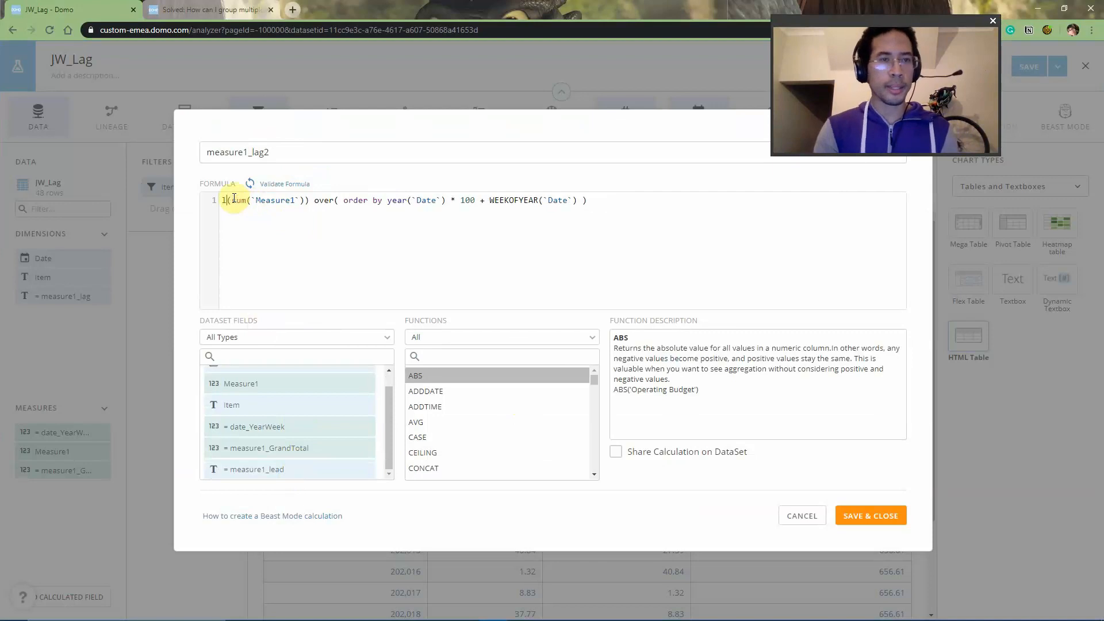
text(ag)
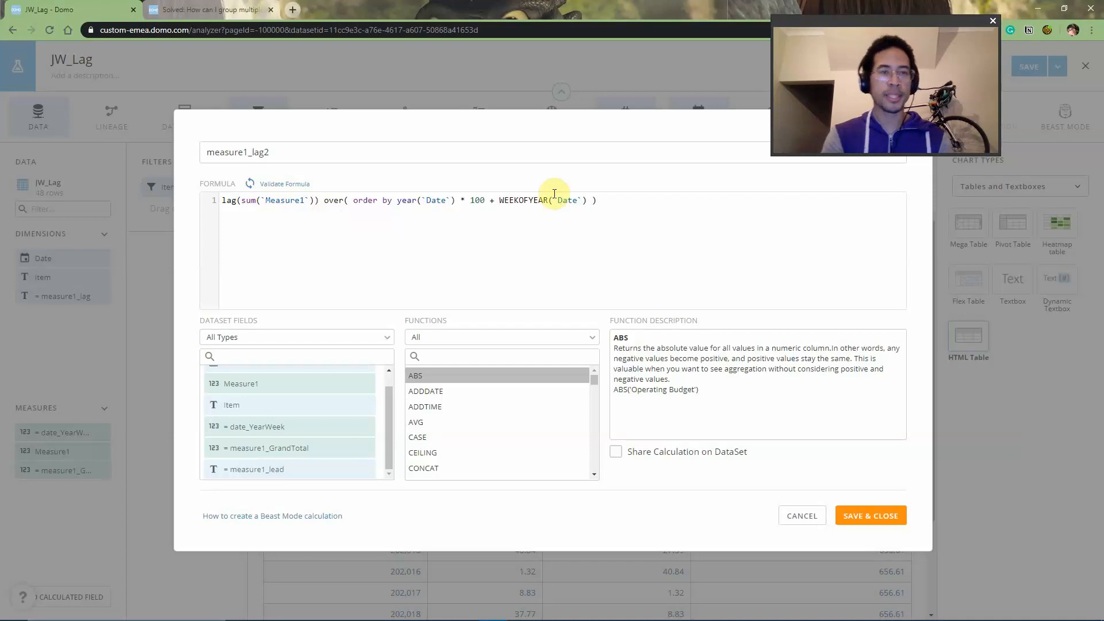
text(, 2)
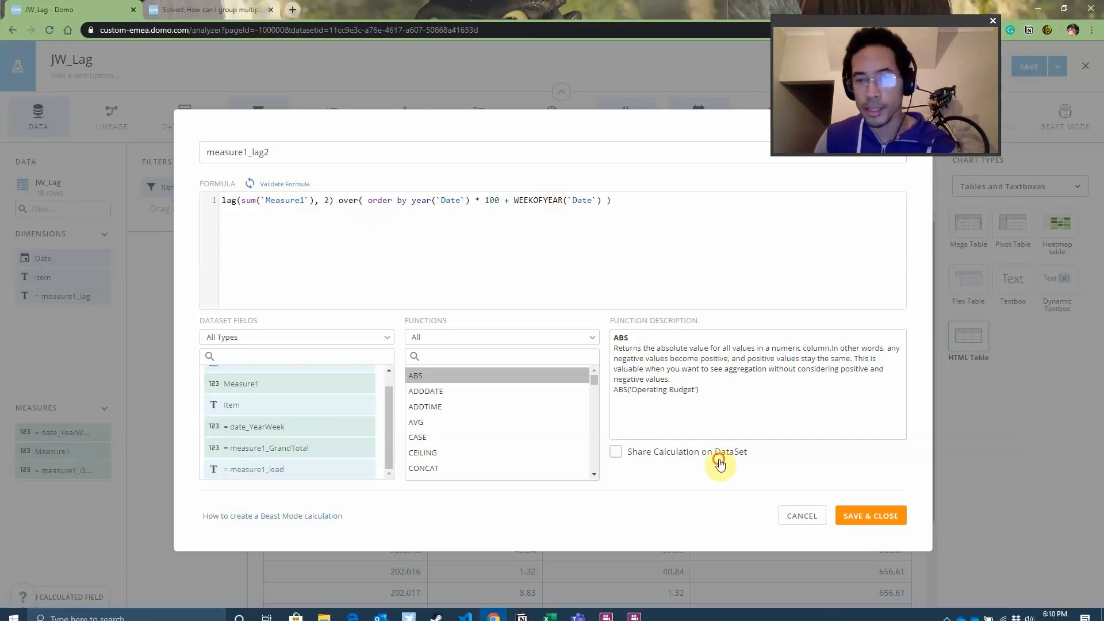
click(869, 515)
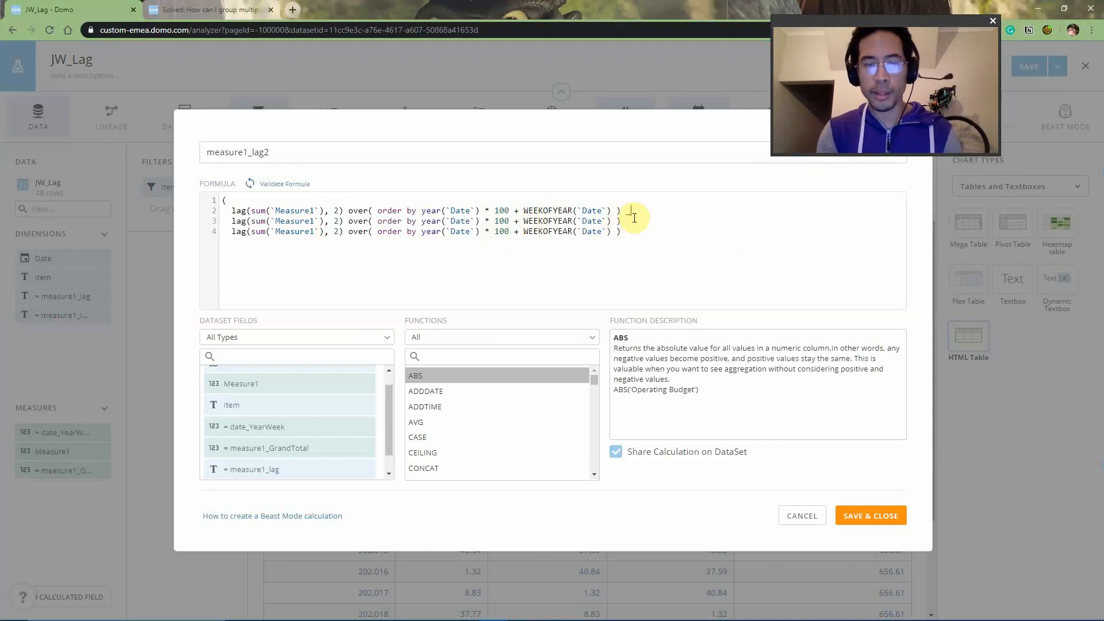
Rewrite the formula as (lag1 + lag2 + lag3) / 3, rename it measure1_avgLag3, and save it
text(+)
text())
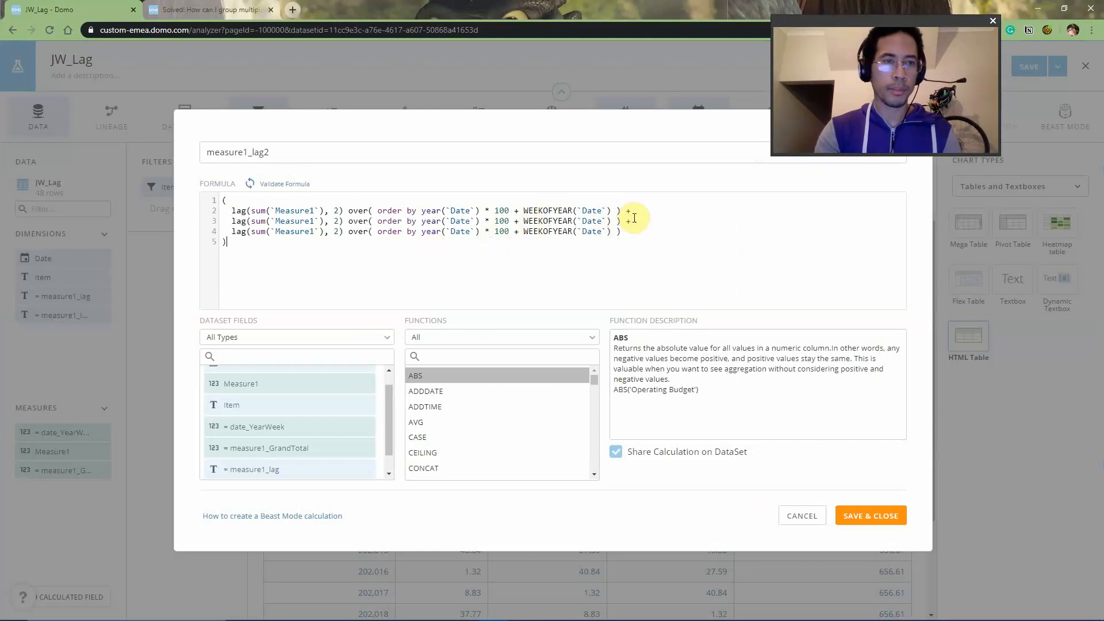
text(/ 3)
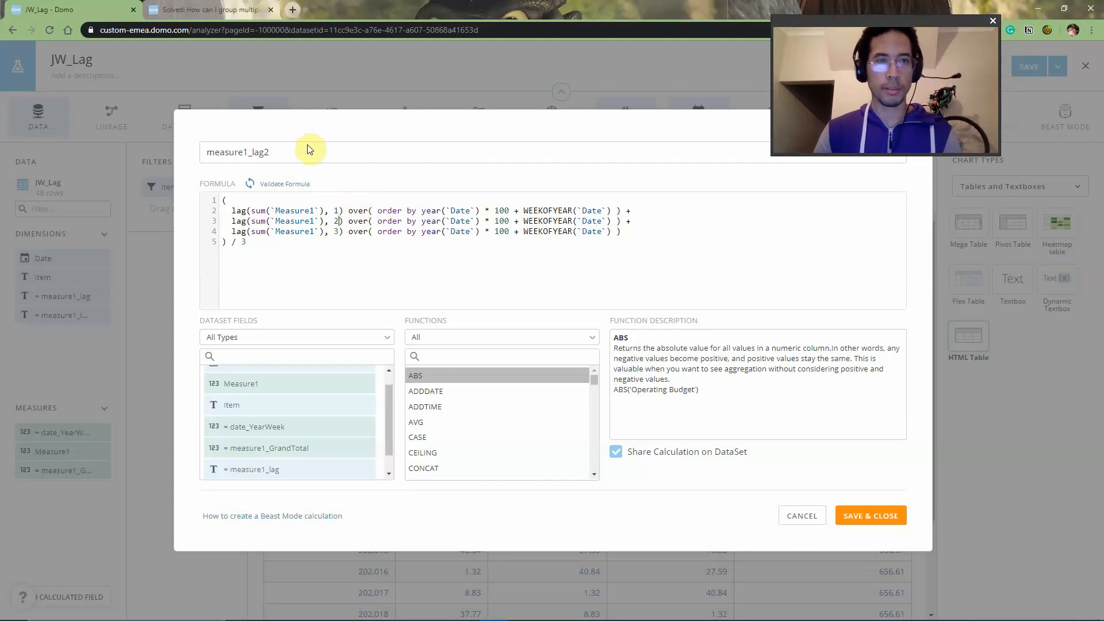
text(measure1_lag3 Avg)
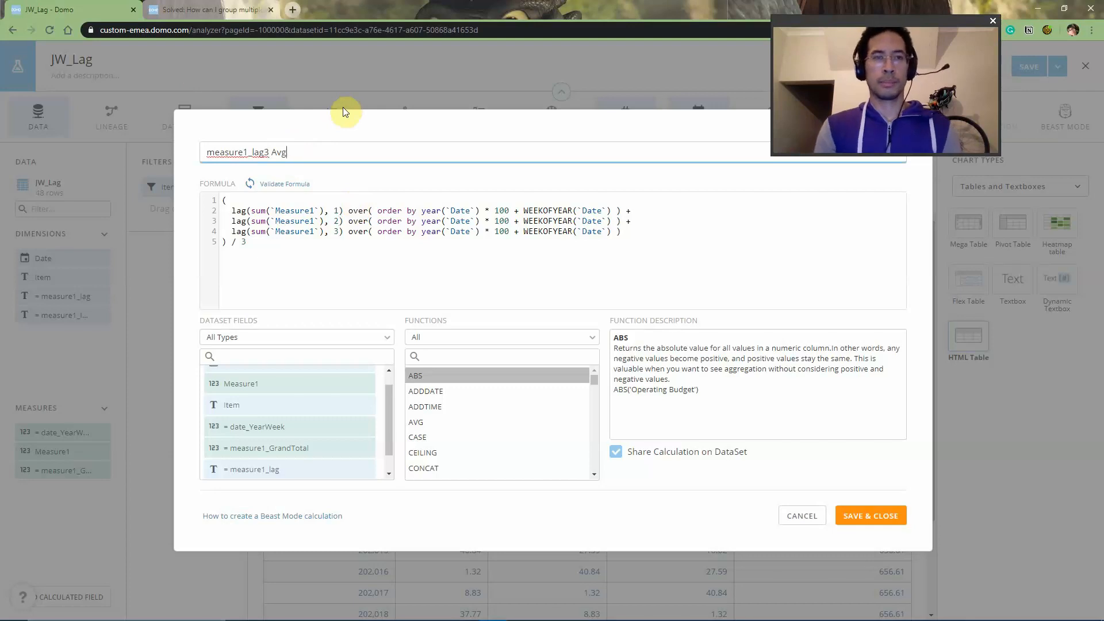
text(measure1_avgL)
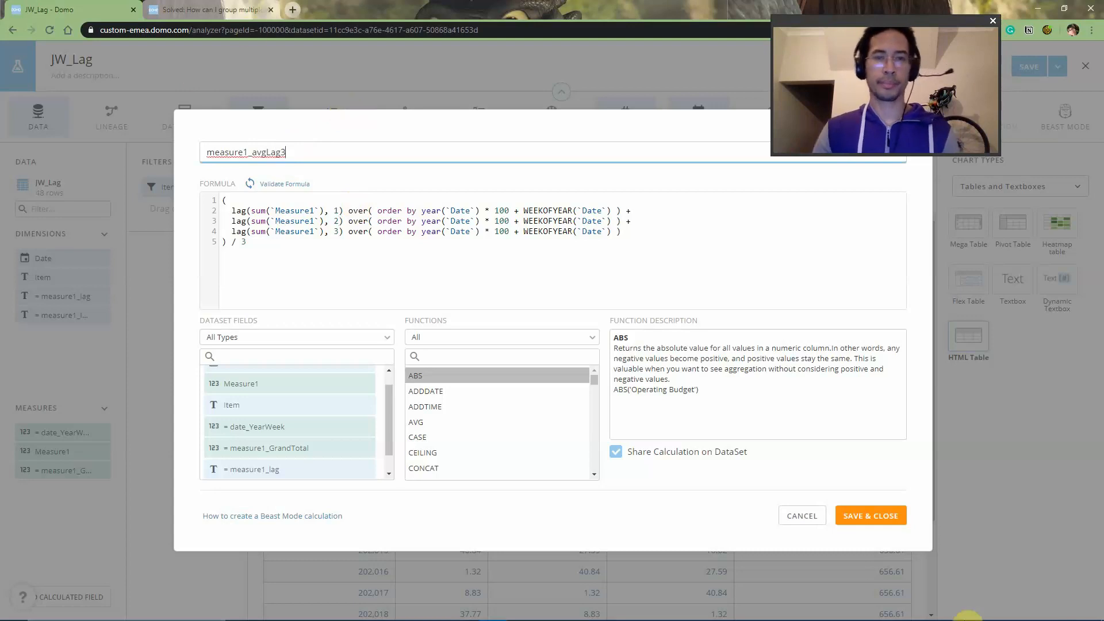
click(871, 515)
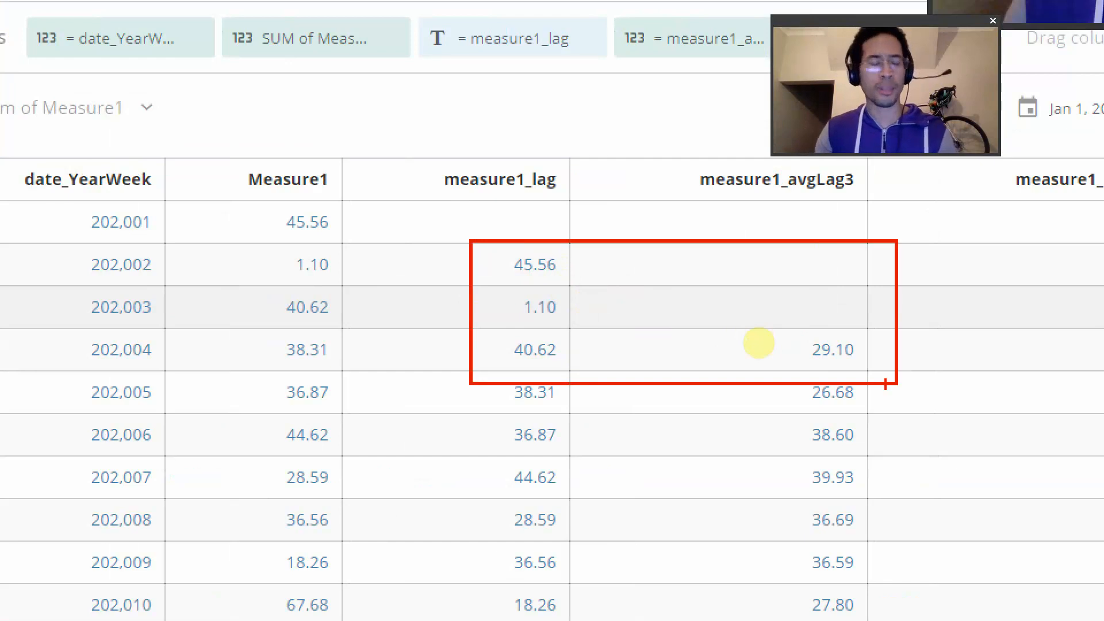
mouse_move(577, 345)
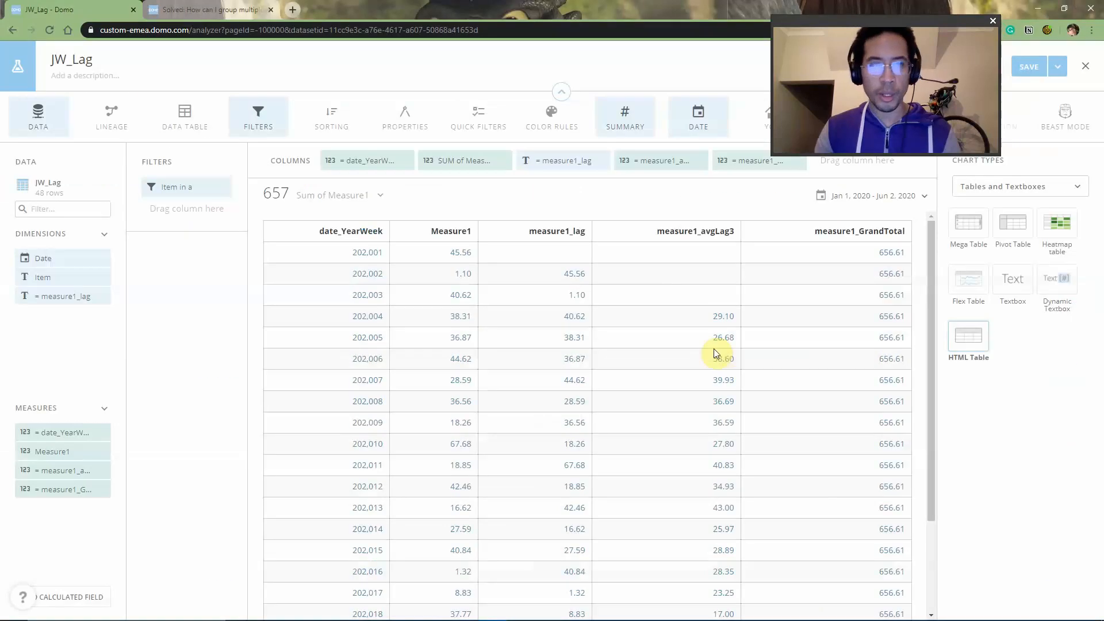
Refilter the card to Item b and return to the Community question tab
click(181, 187)
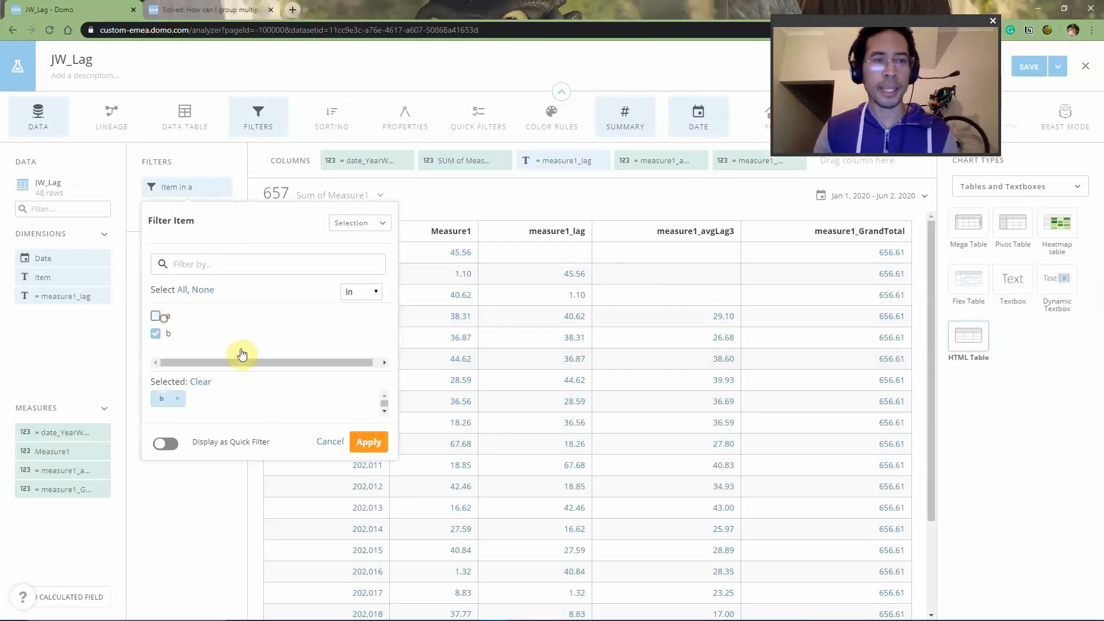
click(368, 441)
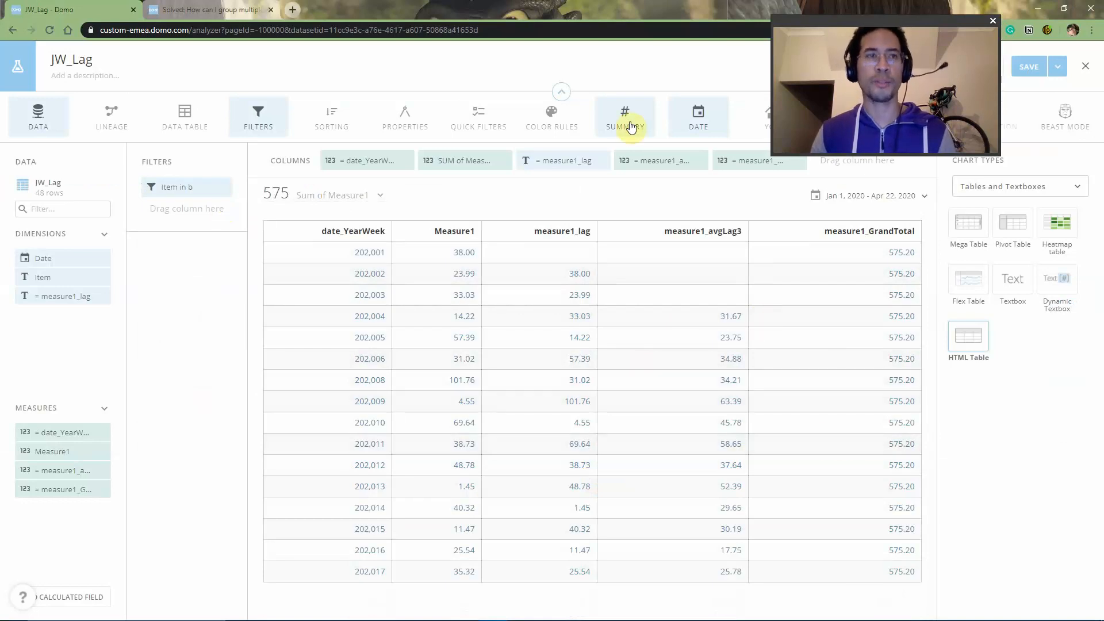
click(208, 10)
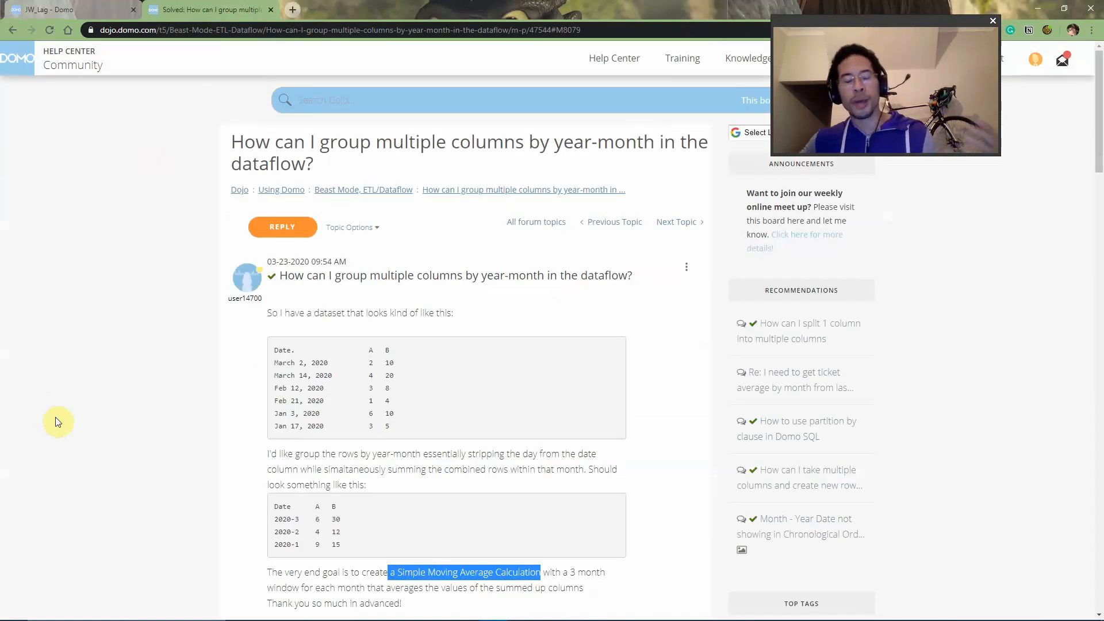
Scroll through the Dojo thread asking for a three-month simple moving average
scroll(down, 3)
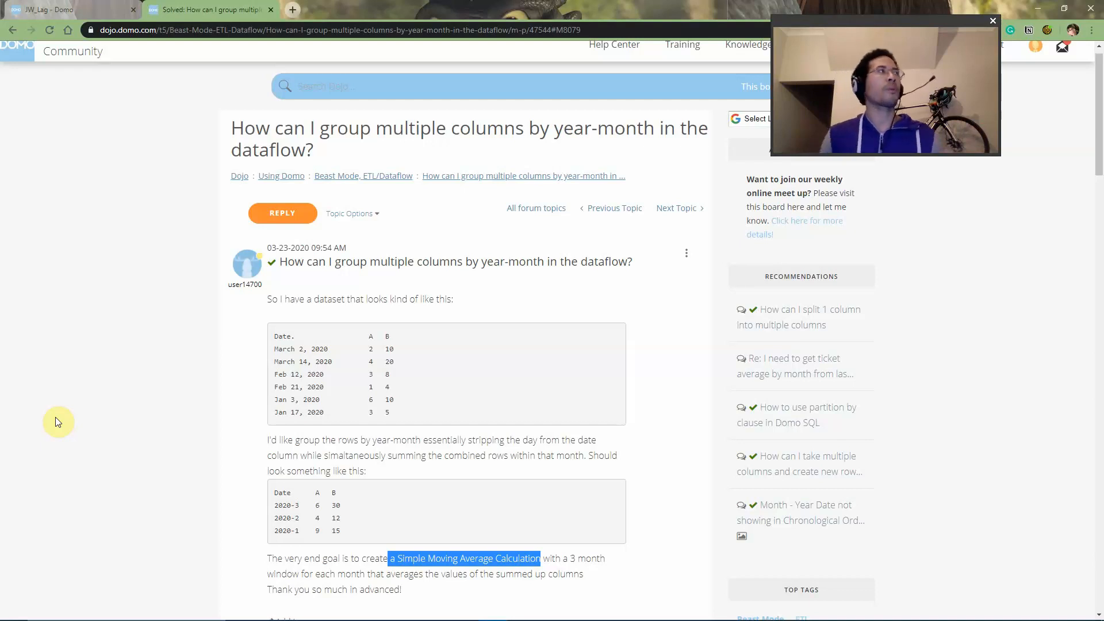
click(108, 378)
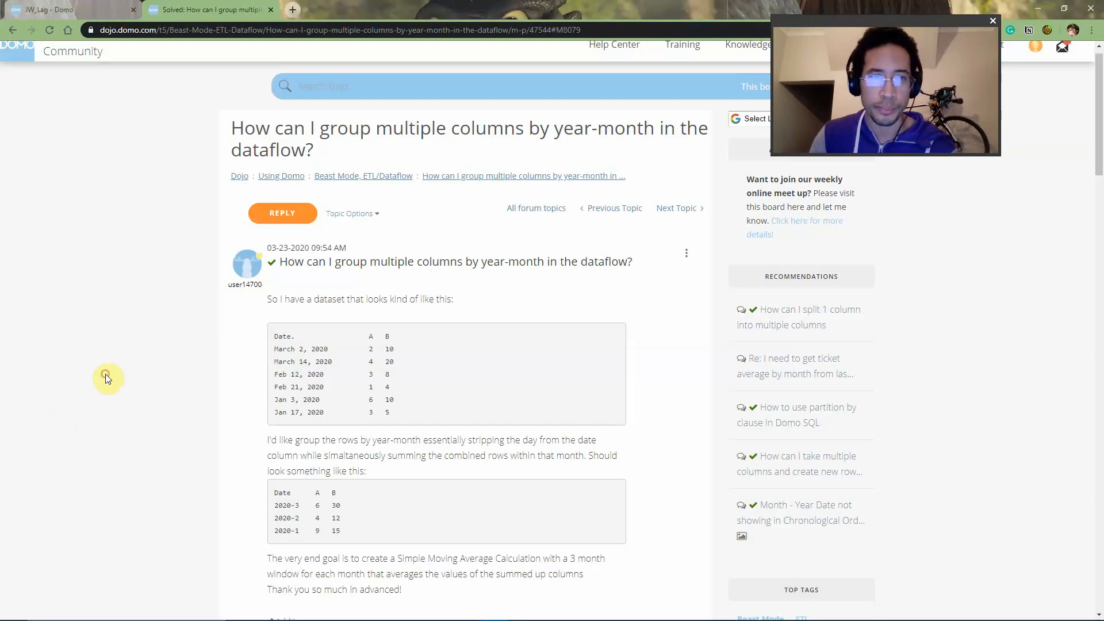